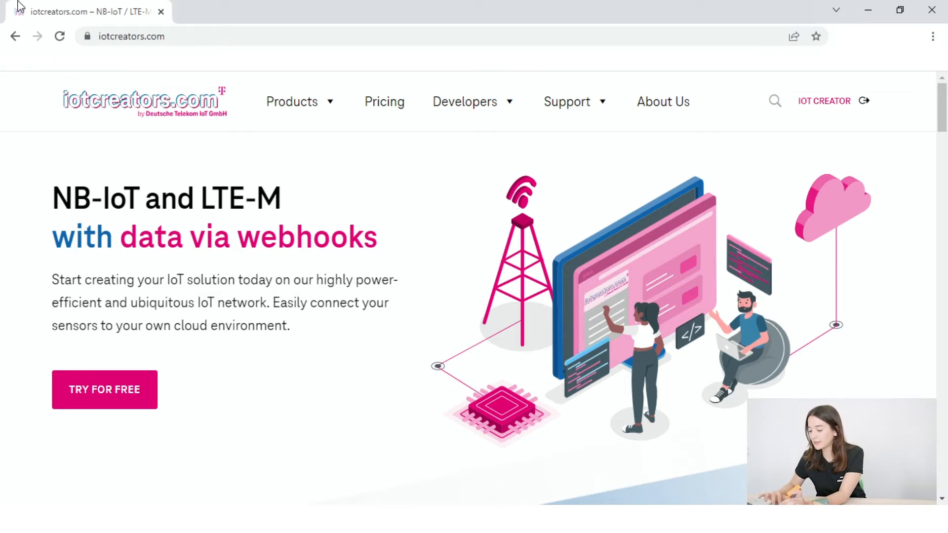
{"action": "mouse_move", "coordinate": [25, 14]}
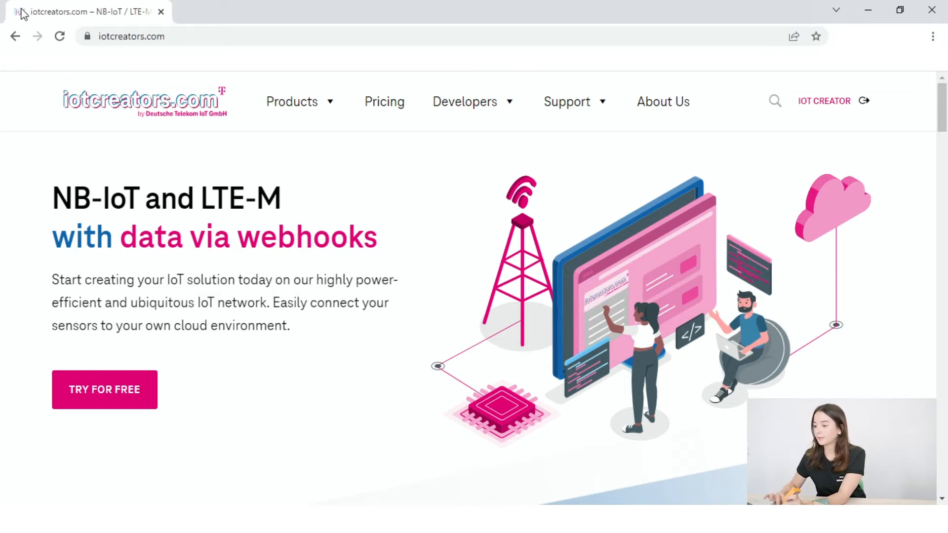
{"action": "mouse_move", "coordinate": [788, 118]}
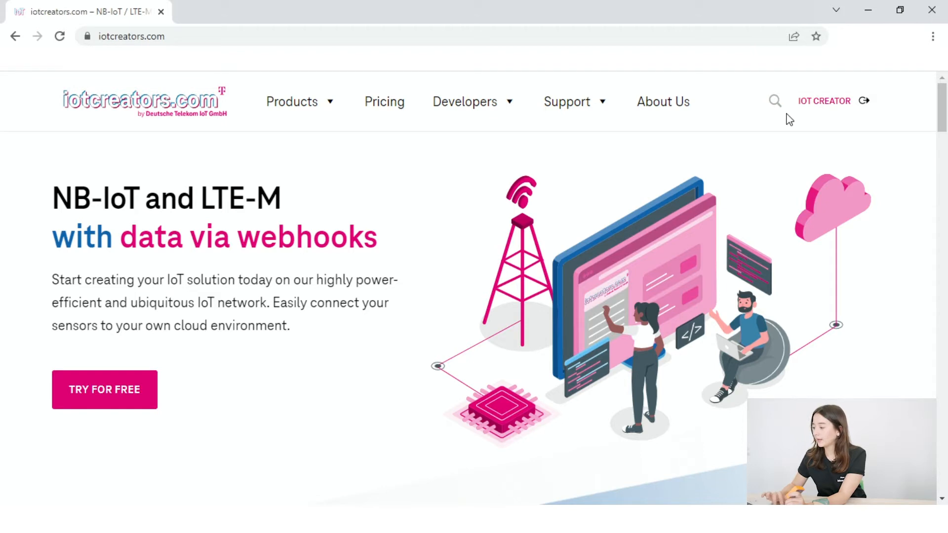
{"action": "mouse_move", "coordinate": [828, 111]}
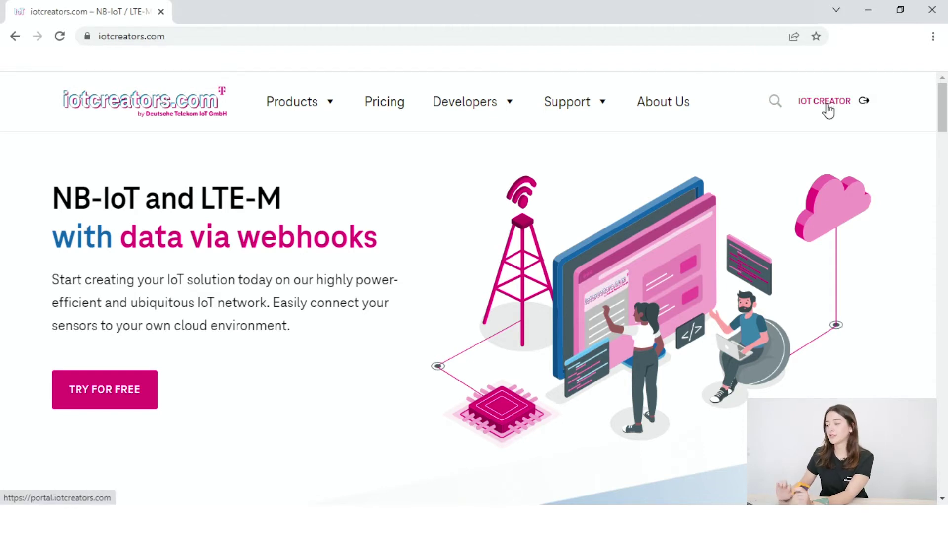
{"action": "mouse_move", "coordinate": [710, 138]}
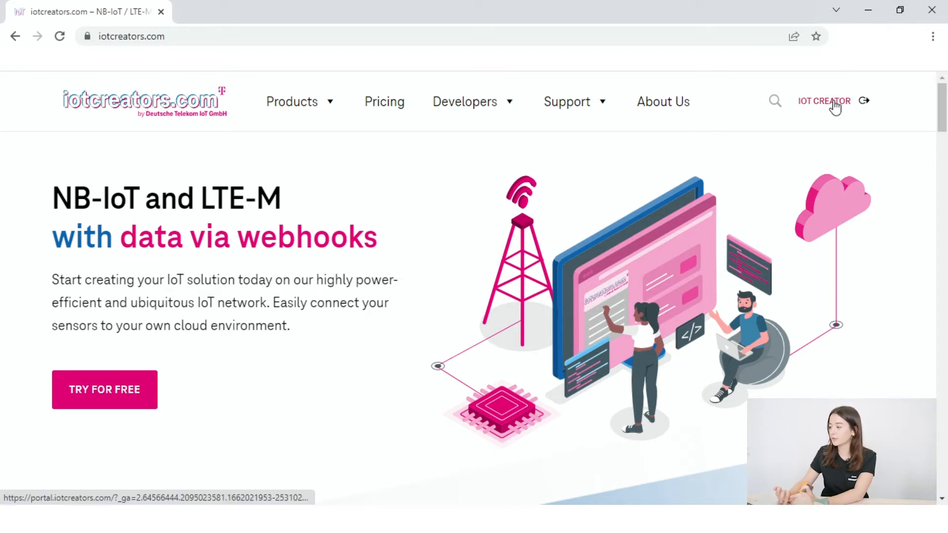
Sign in to the IoT Creators portal from the site's top-right login link
{"action": "left_click", "coordinate": [824, 101]}
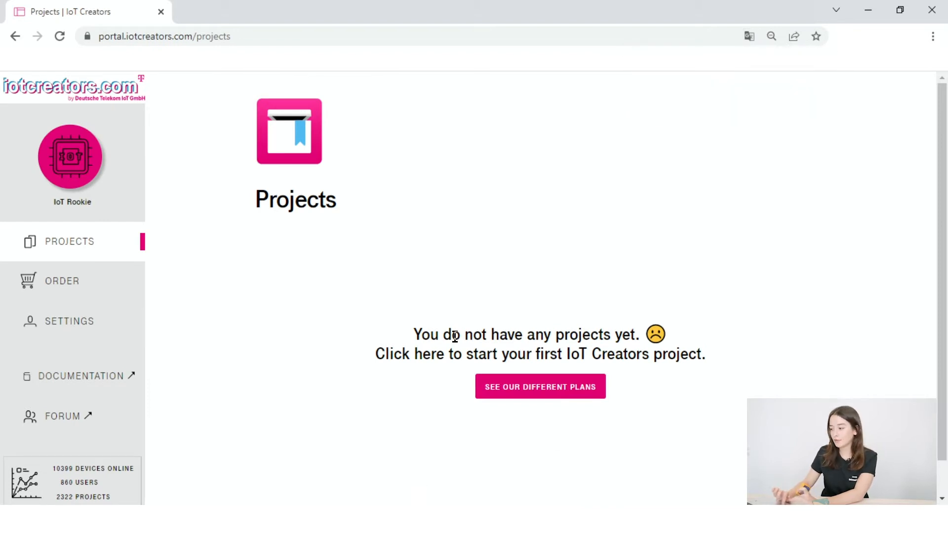
Start a Starterkit plan order and keep data delivery via webhooks
{"action": "left_click", "coordinate": [541, 387]}
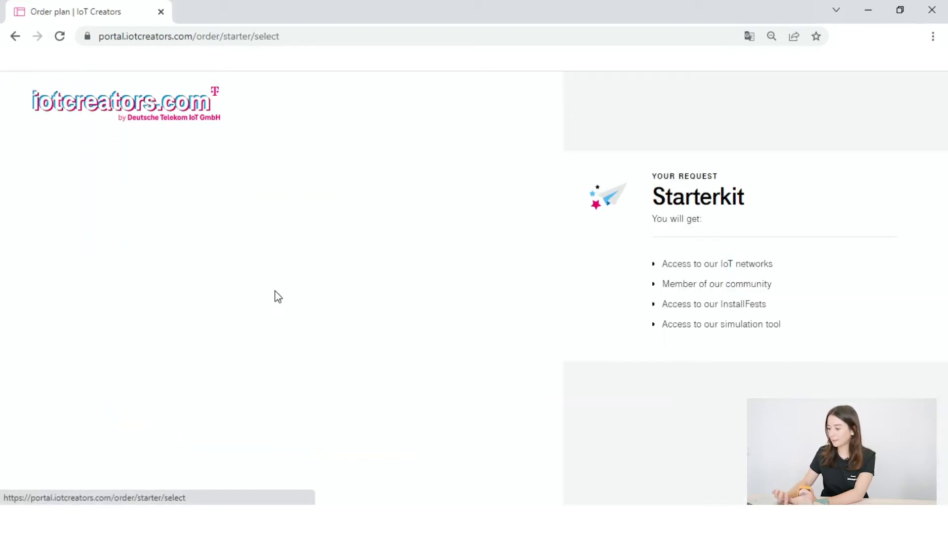
{"action": "scroll", "scroll_direction": "down", "scroll_amount": 3}
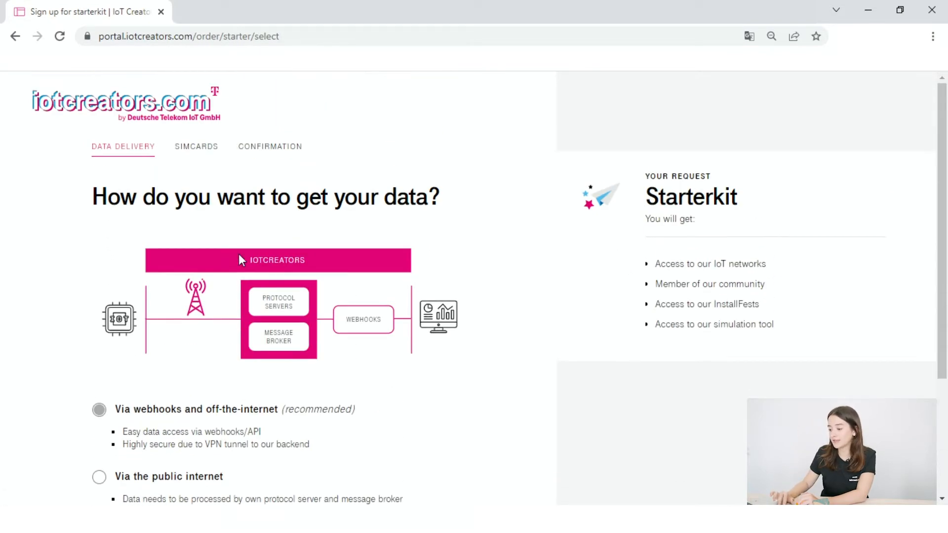
{"action": "scroll", "scroll_direction": "down", "scroll_amount": 3}
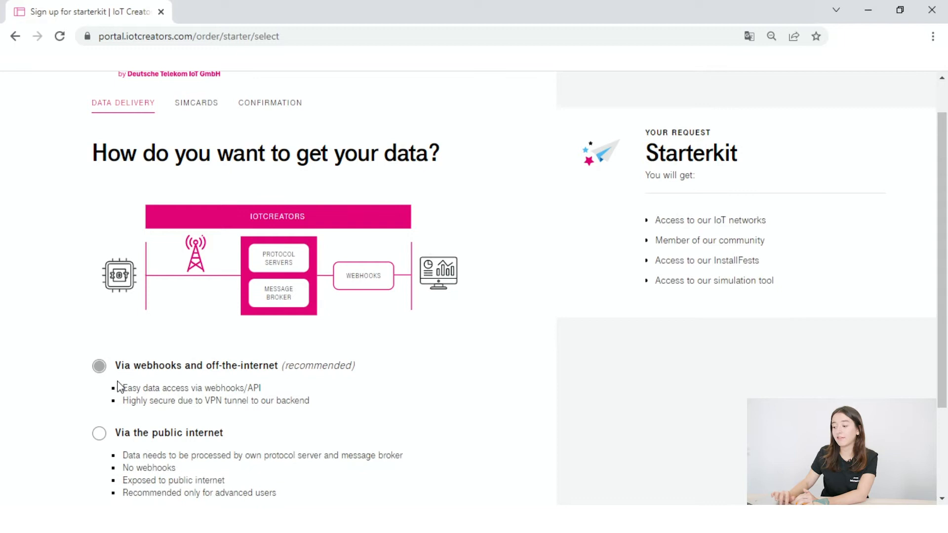
{"action": "scroll", "scroll_direction": "down", "scroll_amount": 3}
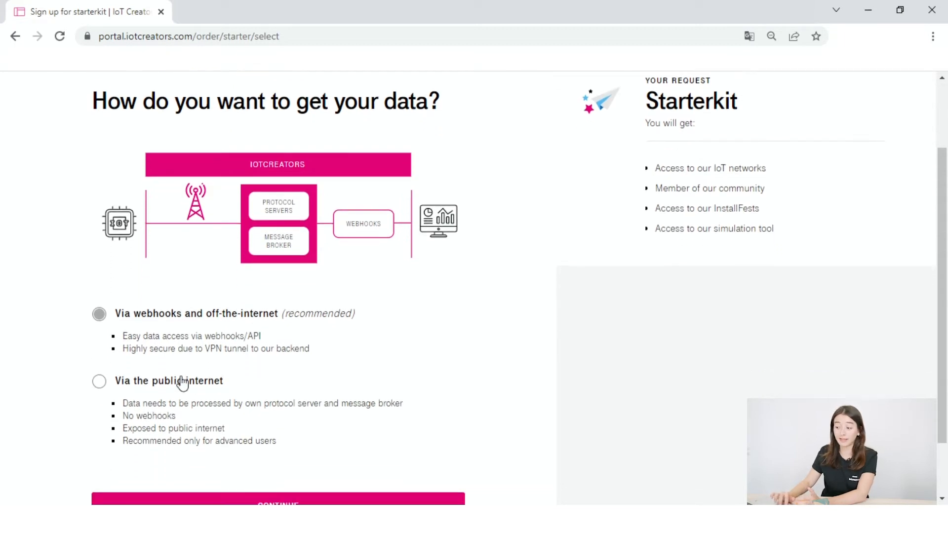
{"action": "mouse_move", "coordinate": [189, 287]}
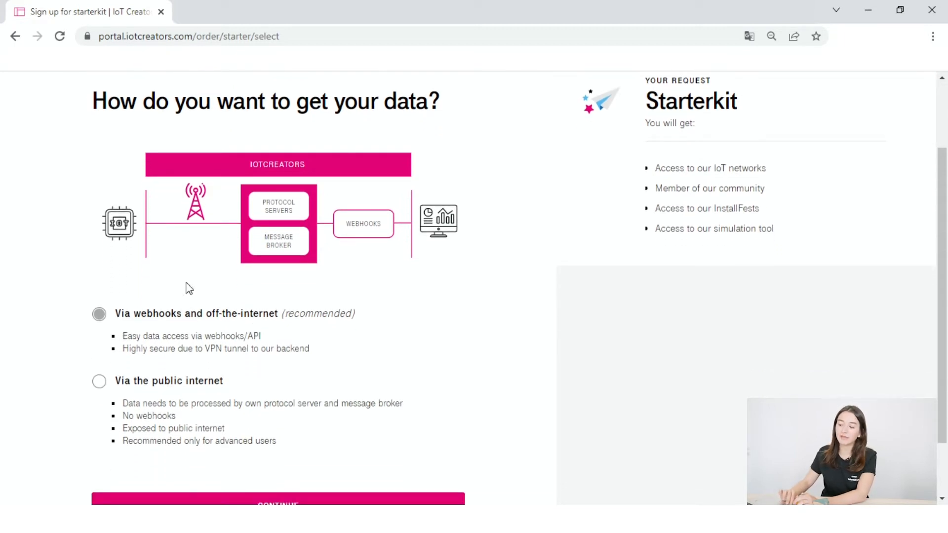
{"action": "scroll", "scroll_direction": "down", "scroll_amount": 3}
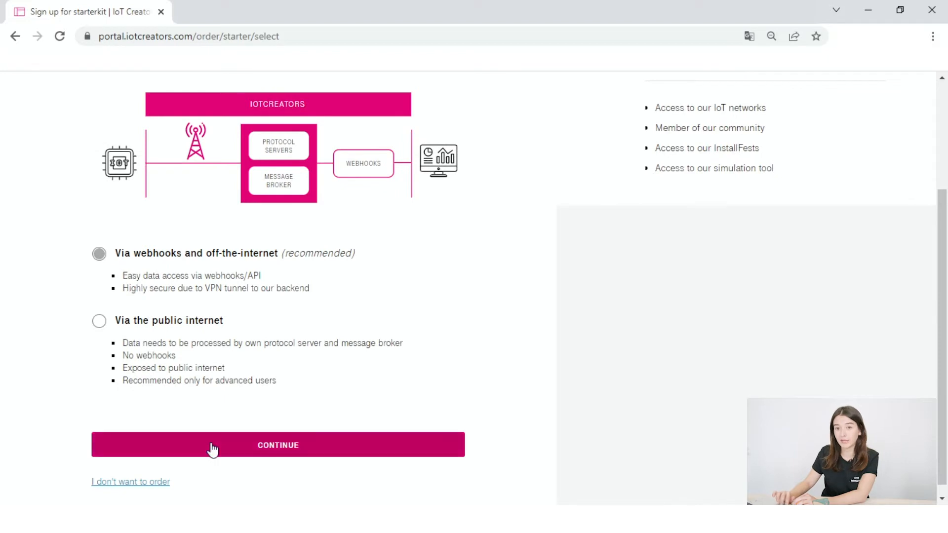
{"action": "left_click", "coordinate": [277, 446]}
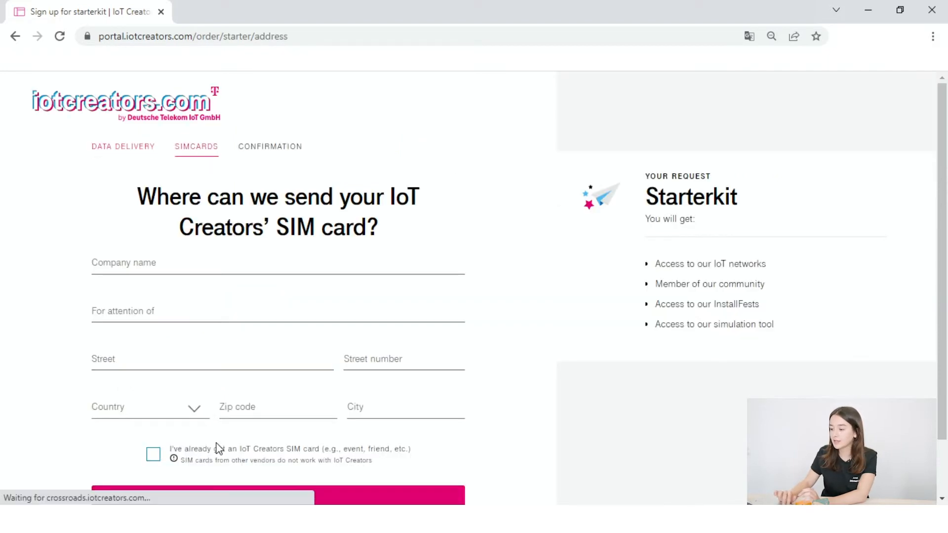
Submit the Starterkit order, declaring an IoT Creators SIM card is already owned
{"action": "scroll", "scroll_direction": "down", "scroll_amount": 3}
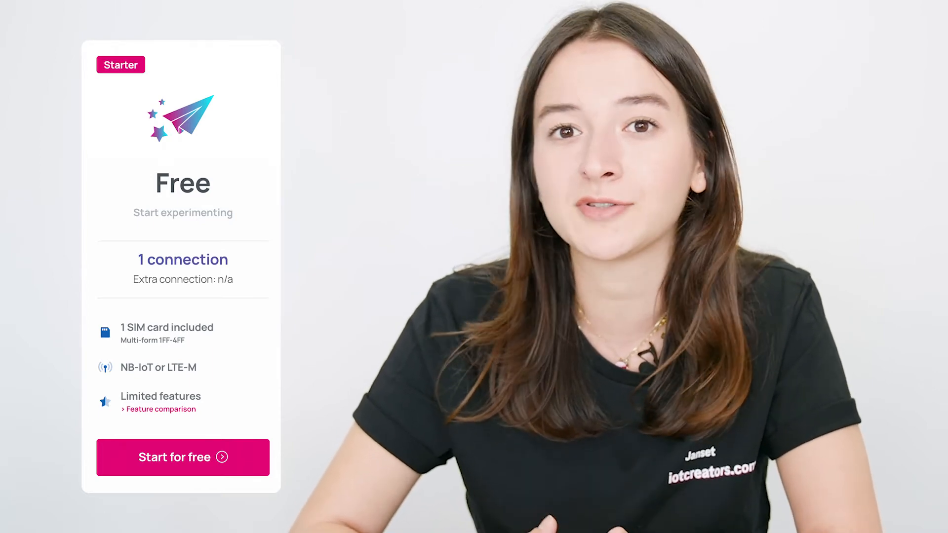
{"action": "left_click", "coordinate": [182, 457]}
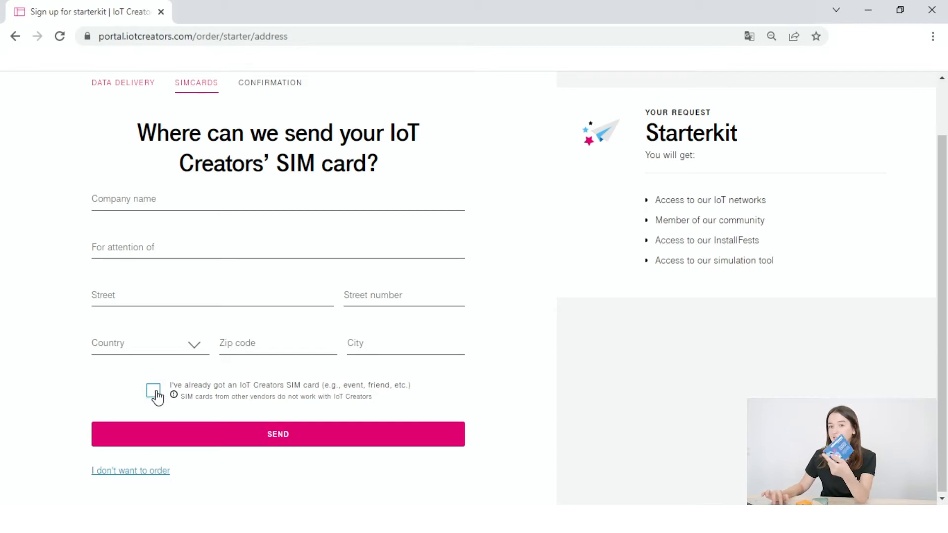
{"action": "left_click", "coordinate": [155, 392]}
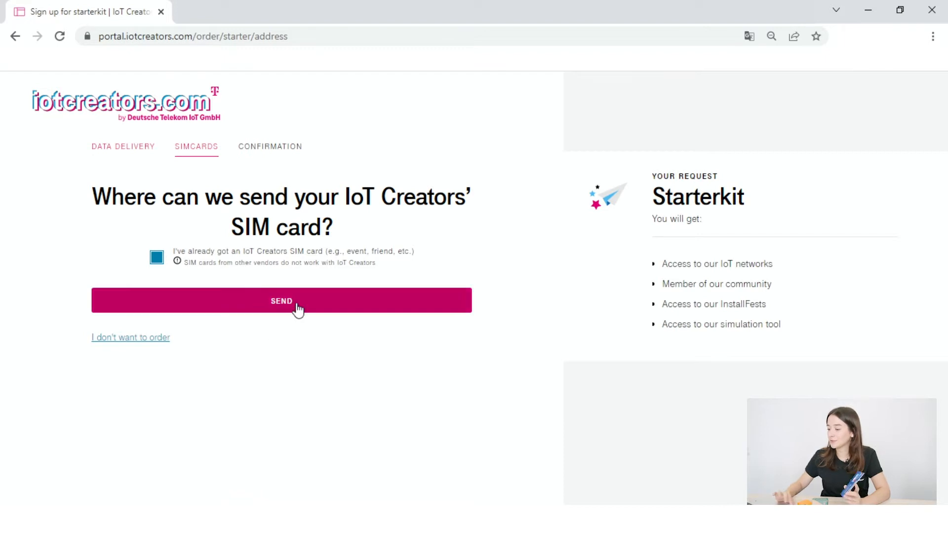
{"action": "left_click", "coordinate": [281, 301]}
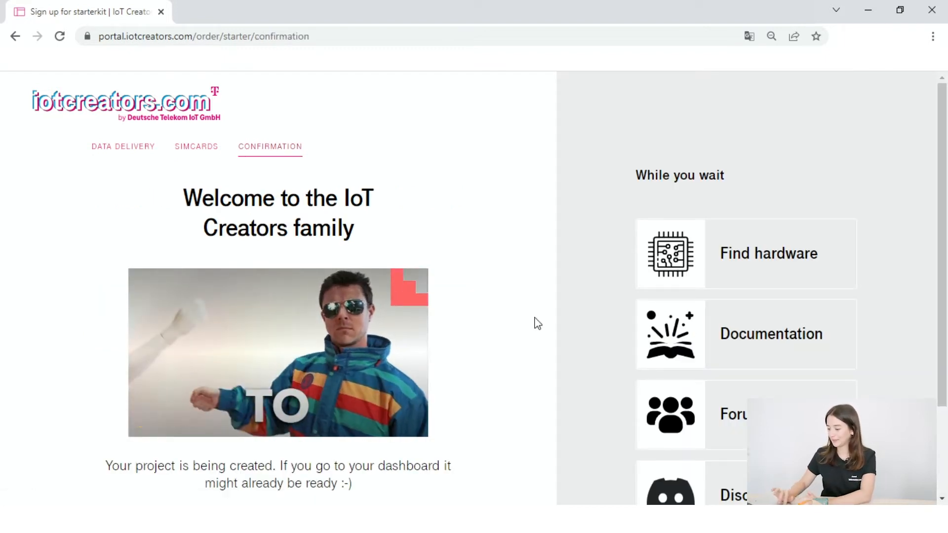
Go to the projects dashboard and open the Starterkit project's details
{"action": "scroll", "scroll_direction": "down", "scroll_amount": 3}
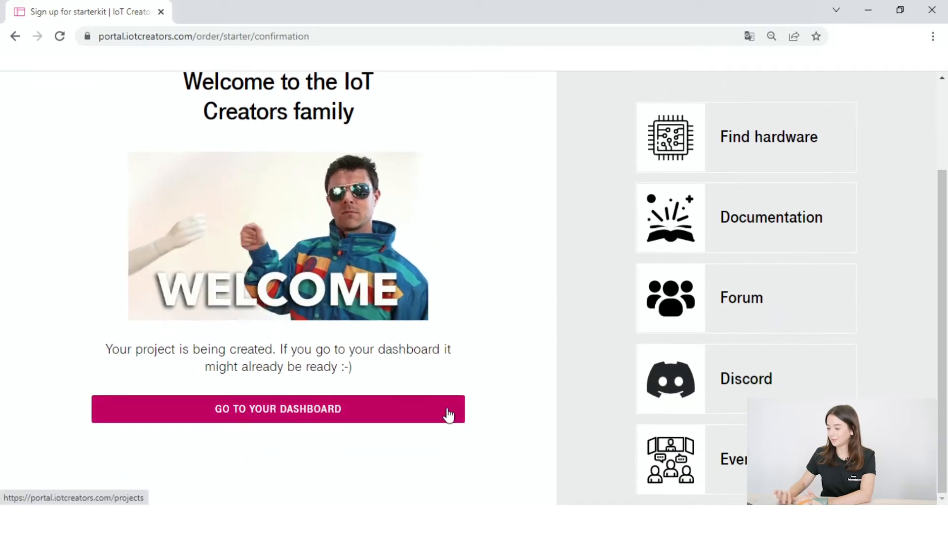
{"action": "left_click", "coordinate": [278, 409]}
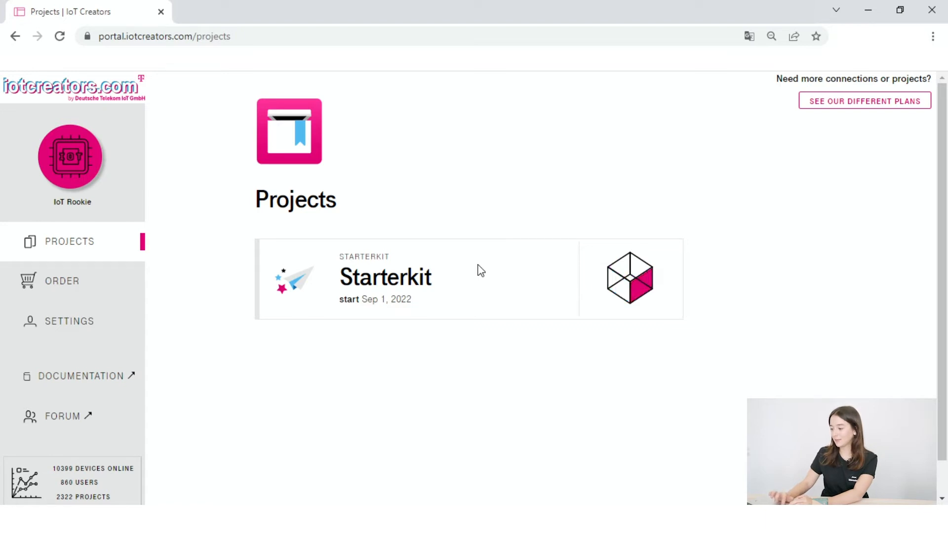
{"action": "mouse_move", "coordinate": [631, 279]}
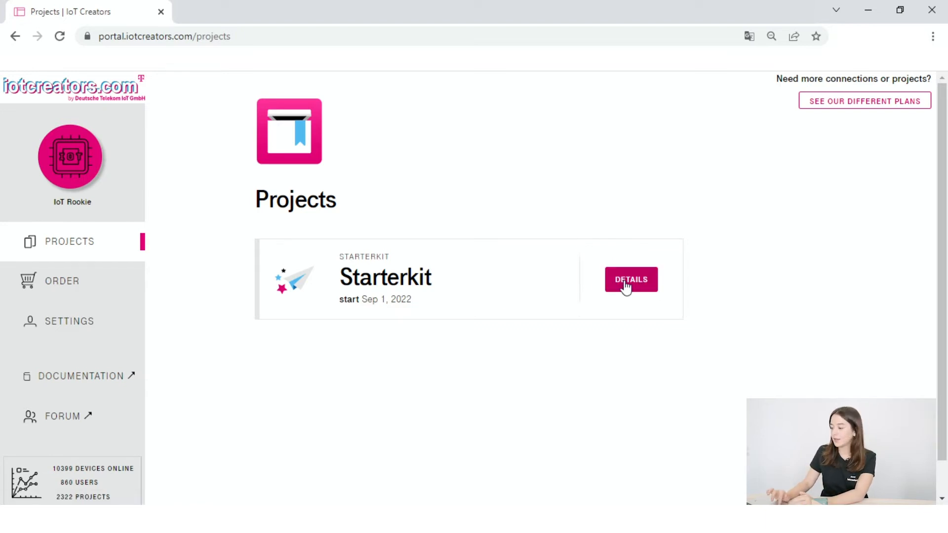
{"action": "left_click", "coordinate": [630, 279]}
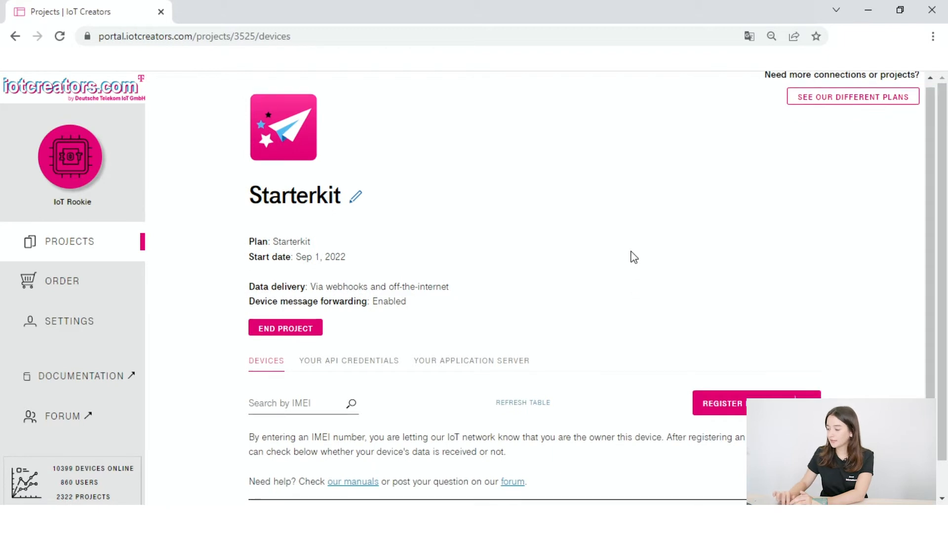
{"action": "scroll", "scroll_direction": "down", "scroll_amount": 3}
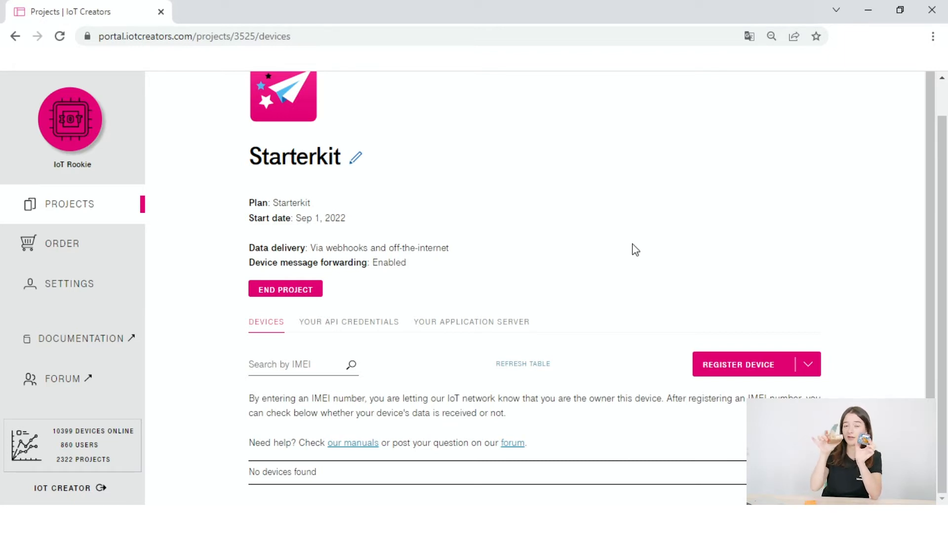
{"action": "mouse_move", "coordinate": [908, 305]}
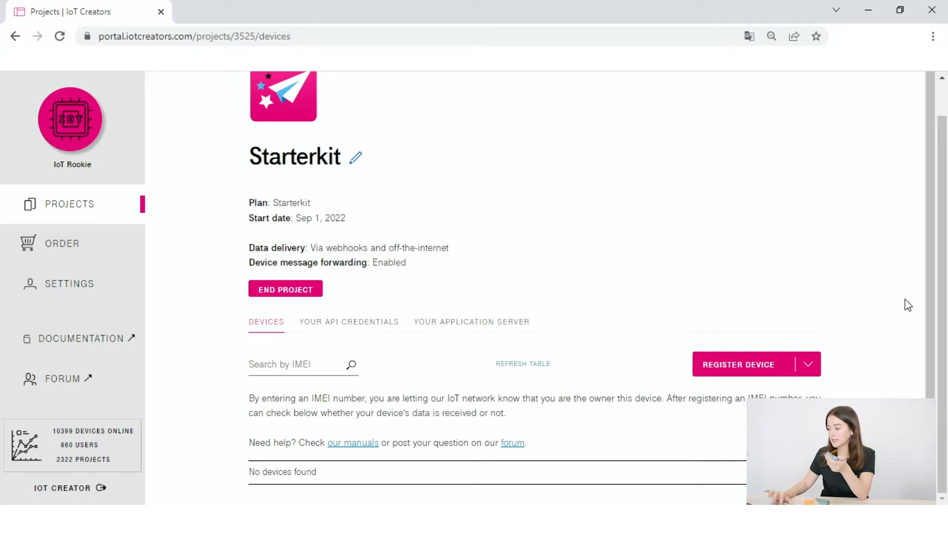
{"action": "mouse_move", "coordinate": [756, 358]}
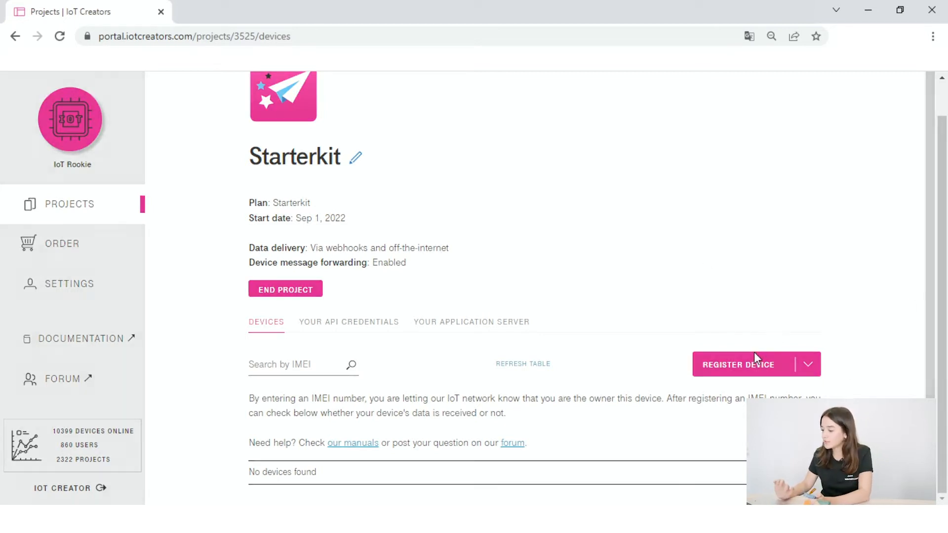
{"action": "left_click", "coordinate": [738, 363]}
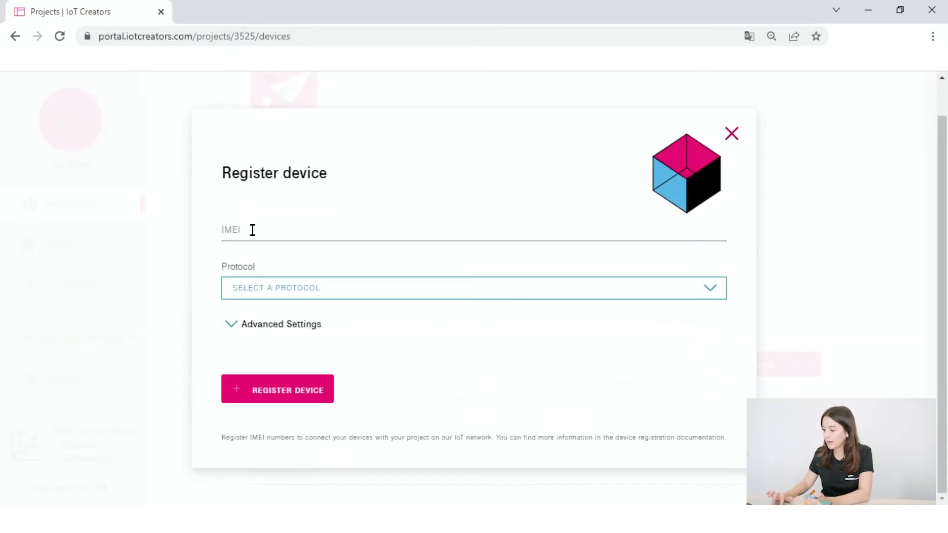
{"action": "left_click", "coordinate": [253, 230]}
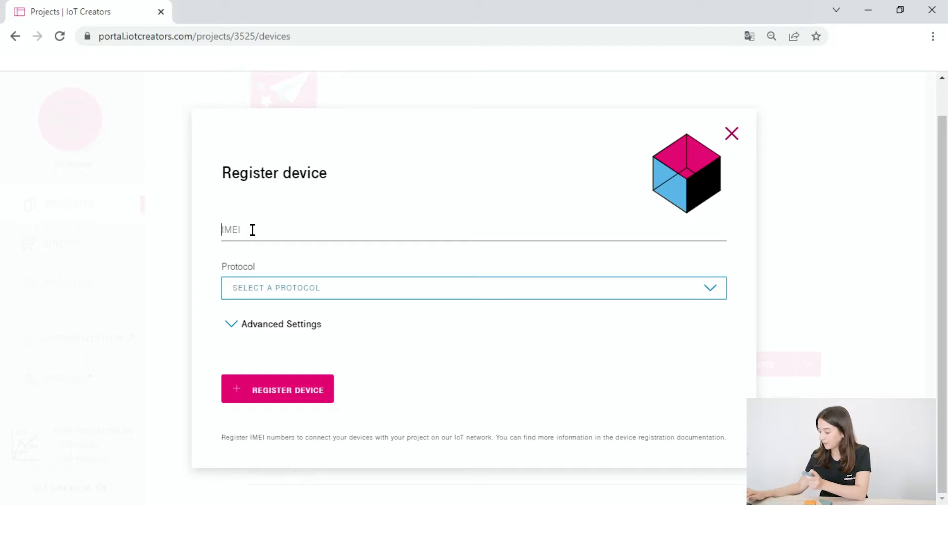
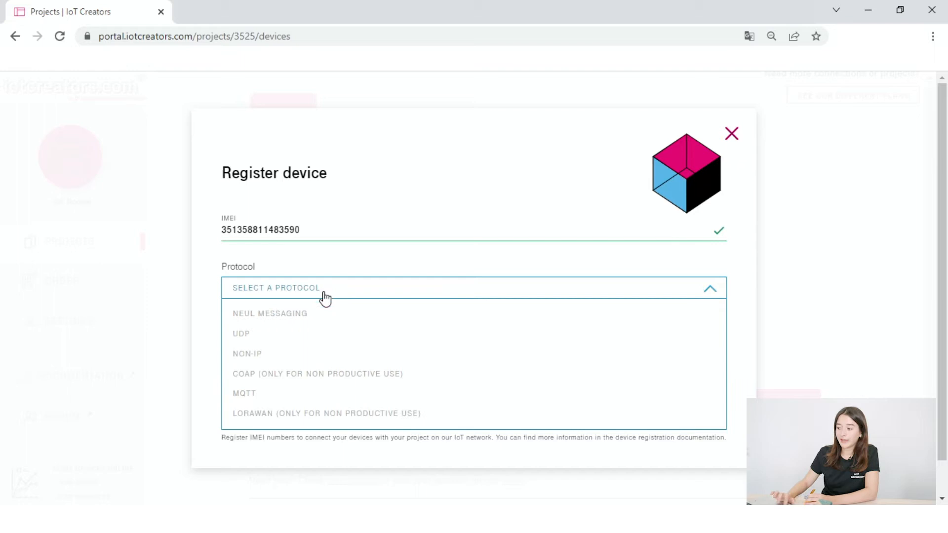
{"action": "mouse_move", "coordinate": [337, 374]}
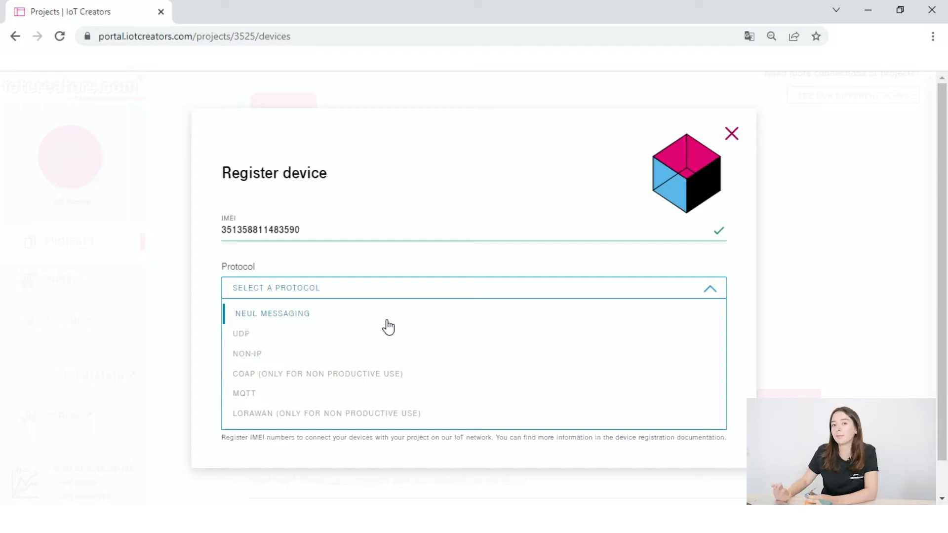
{"action": "mouse_move", "coordinate": [355, 347]}
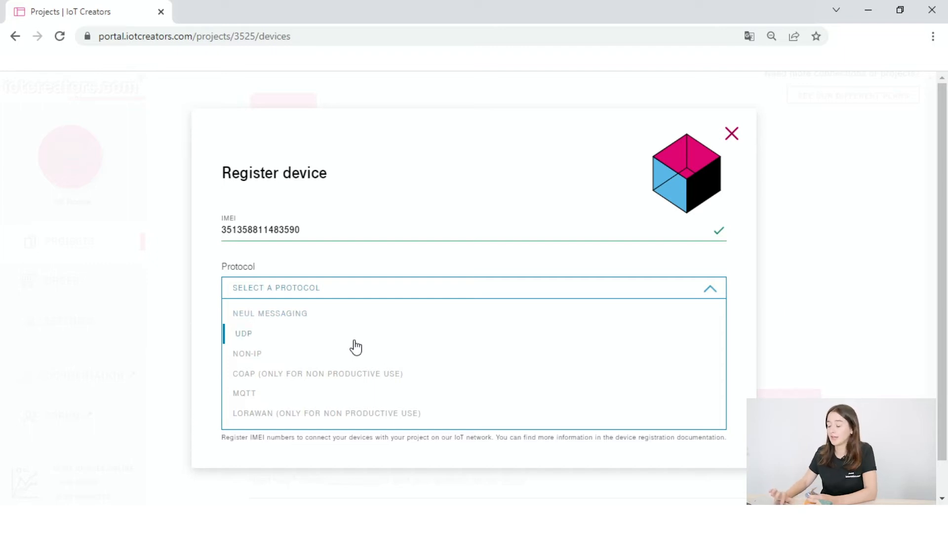
{"action": "left_click", "coordinate": [244, 334]}
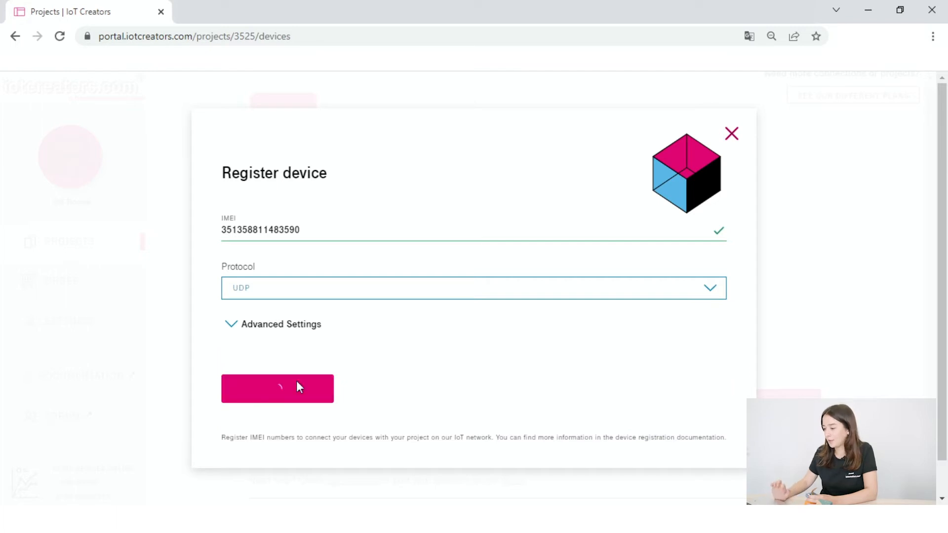
{"action": "left_click", "coordinate": [278, 389]}
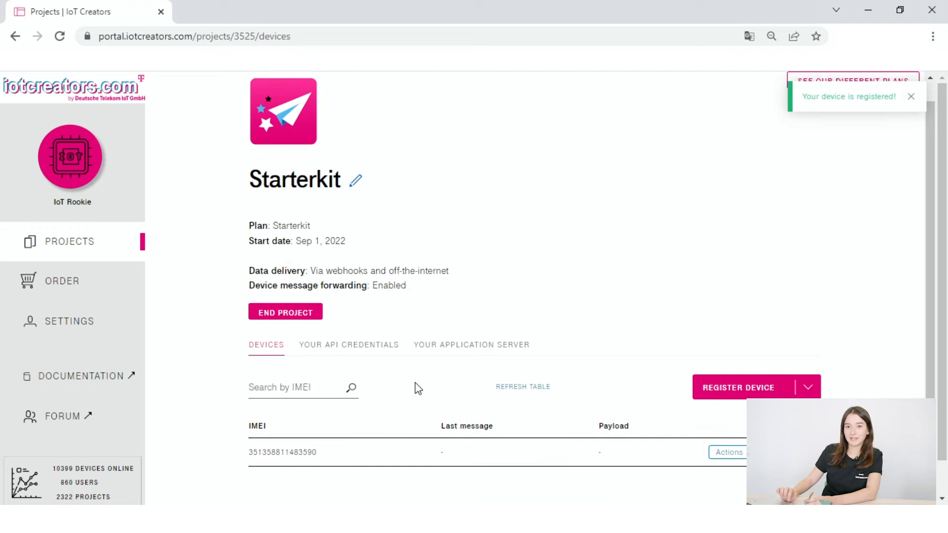
{"action": "mouse_move", "coordinate": [761, 374]}
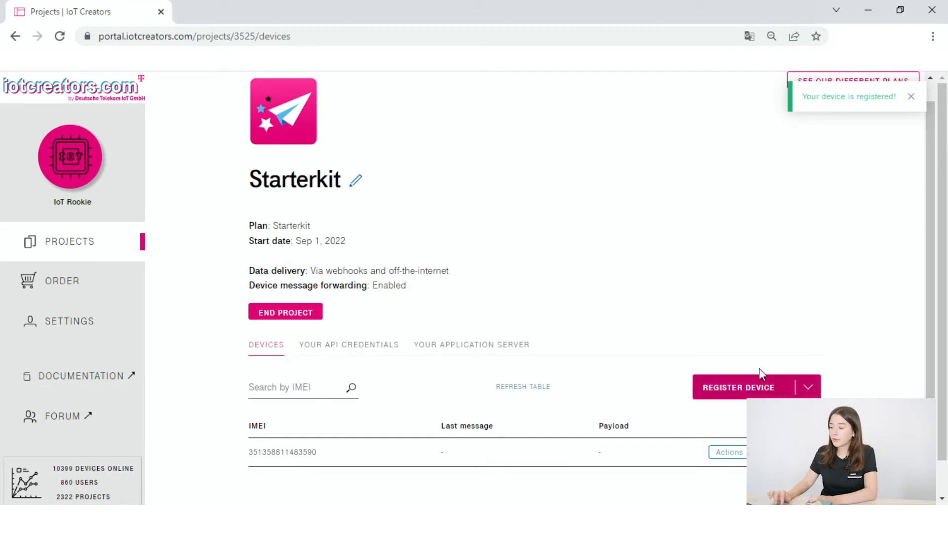
{"action": "left_click", "coordinate": [911, 97]}
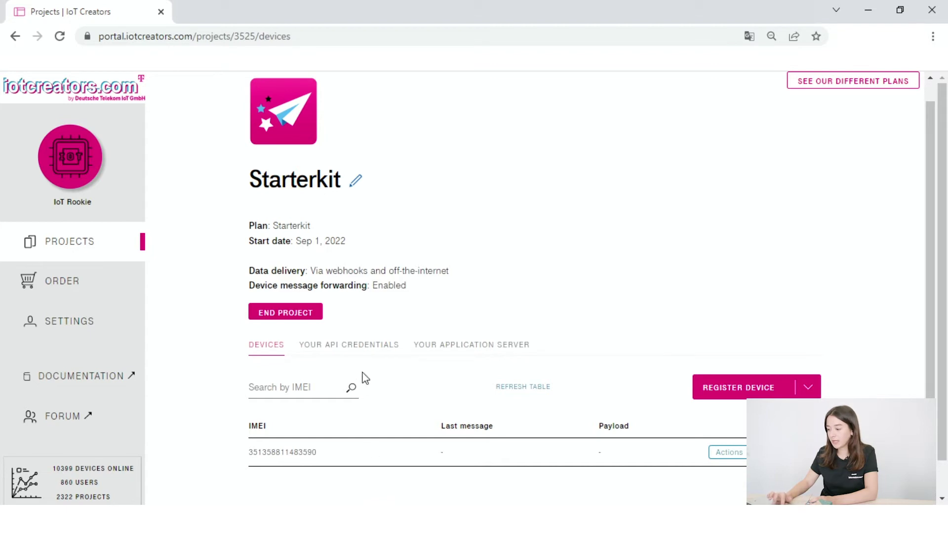
View the project's API credentials, then its application server callback settings
{"action": "left_click", "coordinate": [349, 345]}
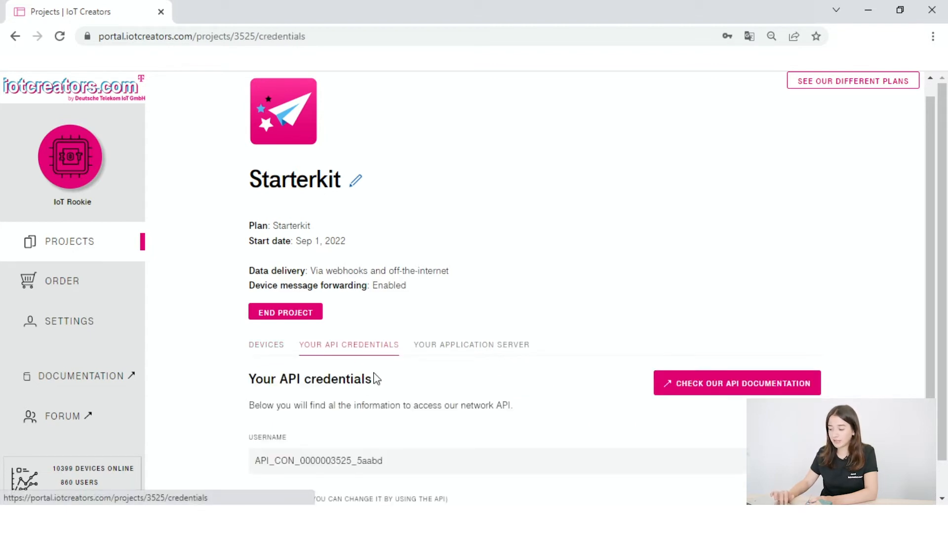
{"action": "scroll", "scroll_direction": "down", "scroll_amount": 3}
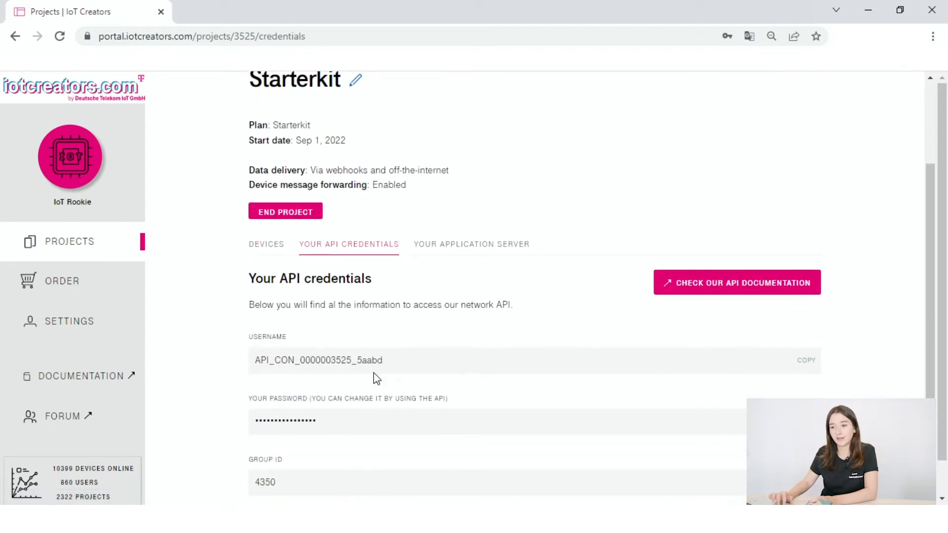
{"action": "mouse_move", "coordinate": [501, 240]}
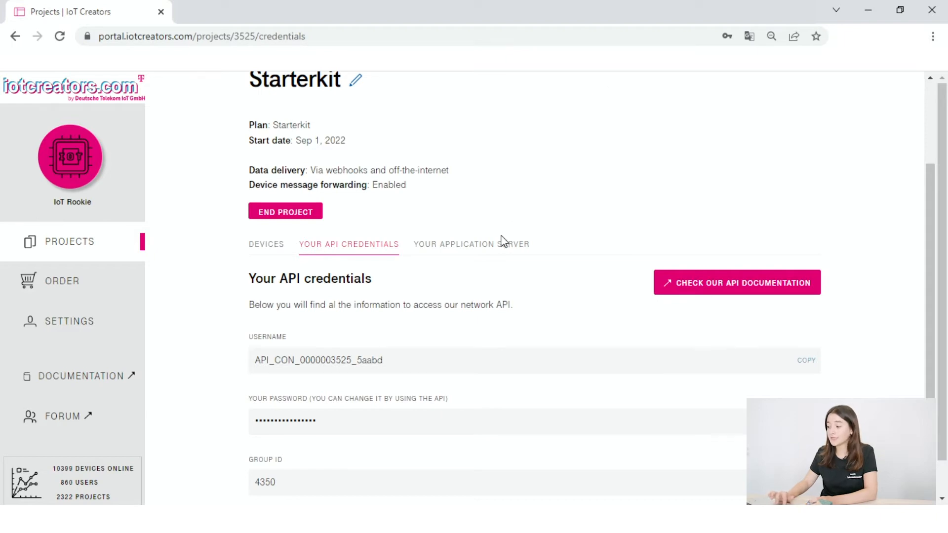
{"action": "left_click", "coordinate": [471, 244]}
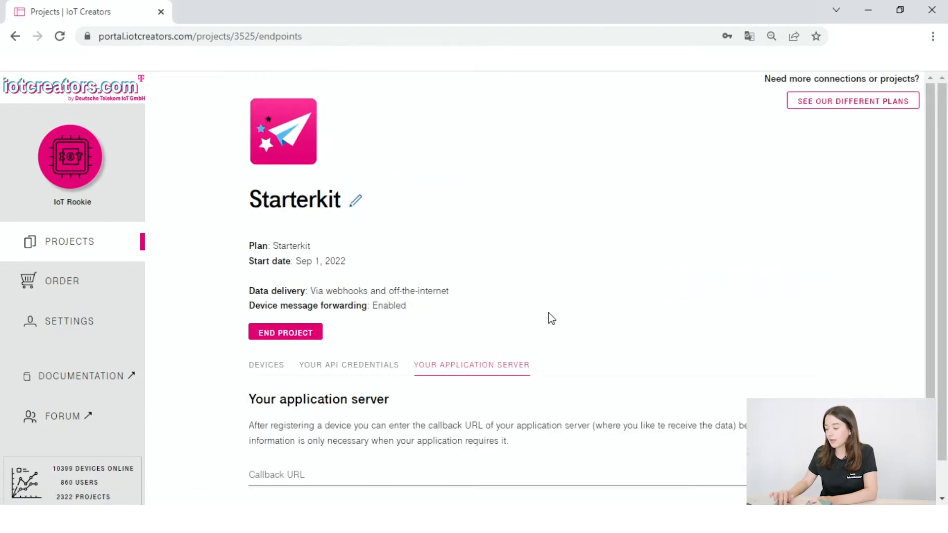
{"action": "scroll", "scroll_direction": "down", "scroll_amount": 3}
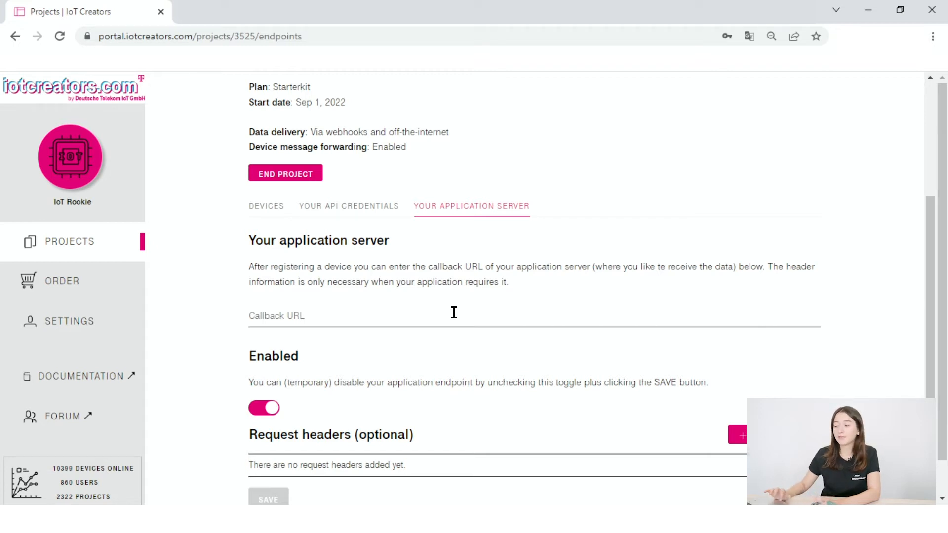
{"action": "mouse_move", "coordinate": [429, 126]}
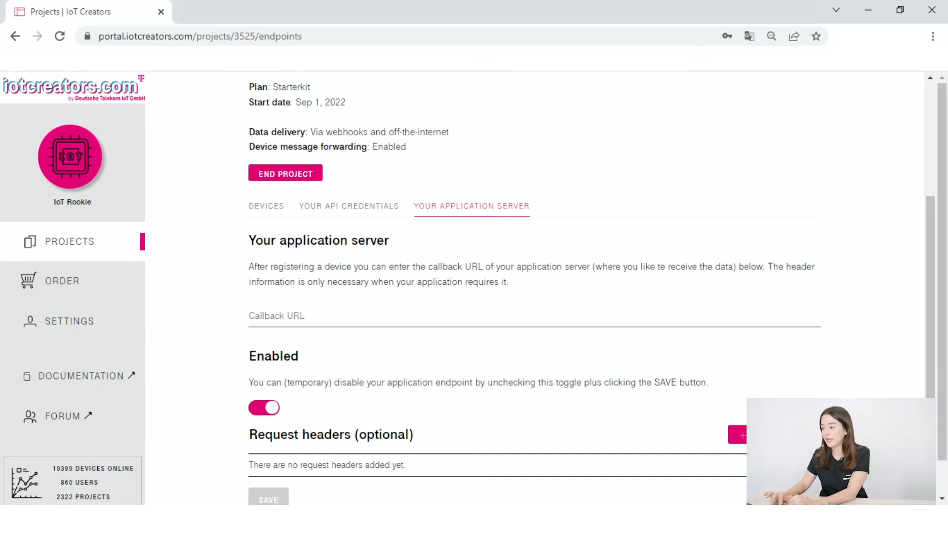
Create a Beeceptor mock endpoint named myfirstendpoint on beeceptor.com
{"action": "type", "text": "beeceptor.com"}
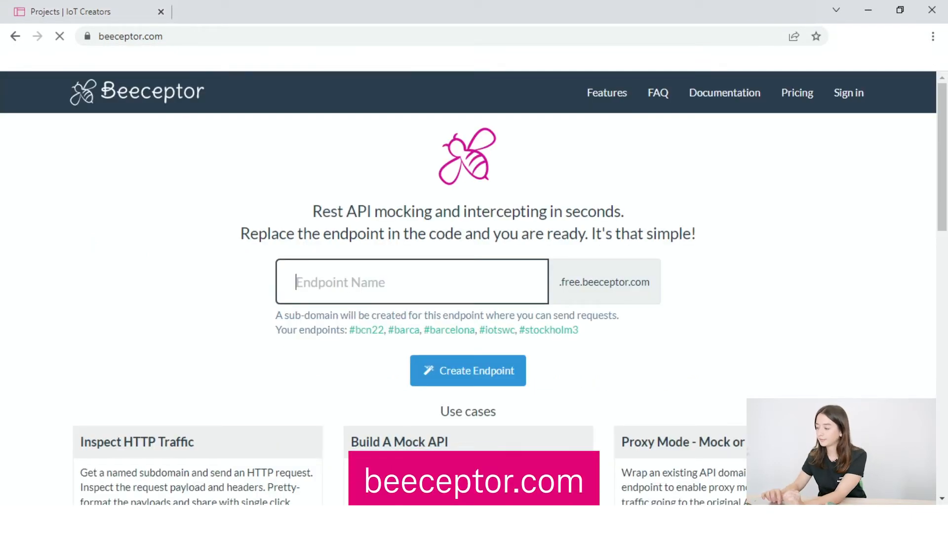
{"action": "type", "text": "my"}
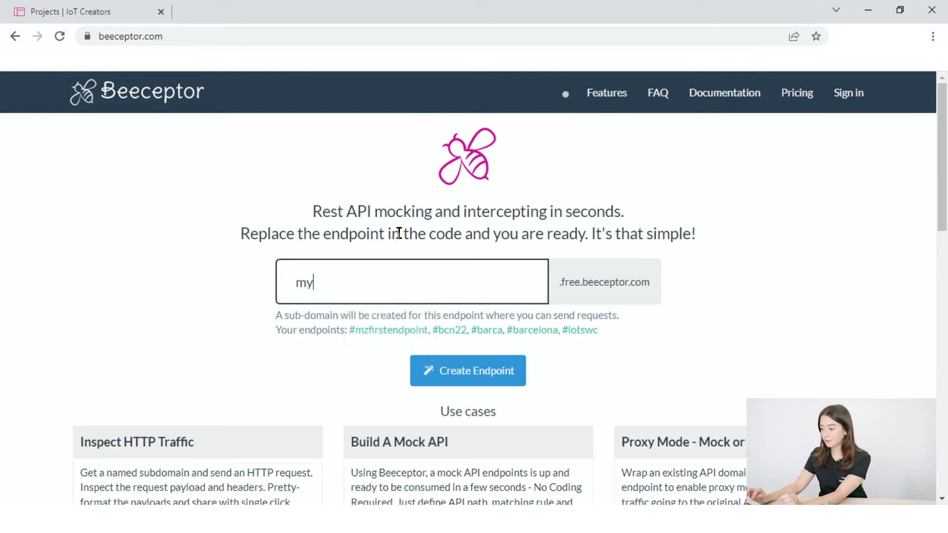
{"action": "type", "text": "firstendpo"}
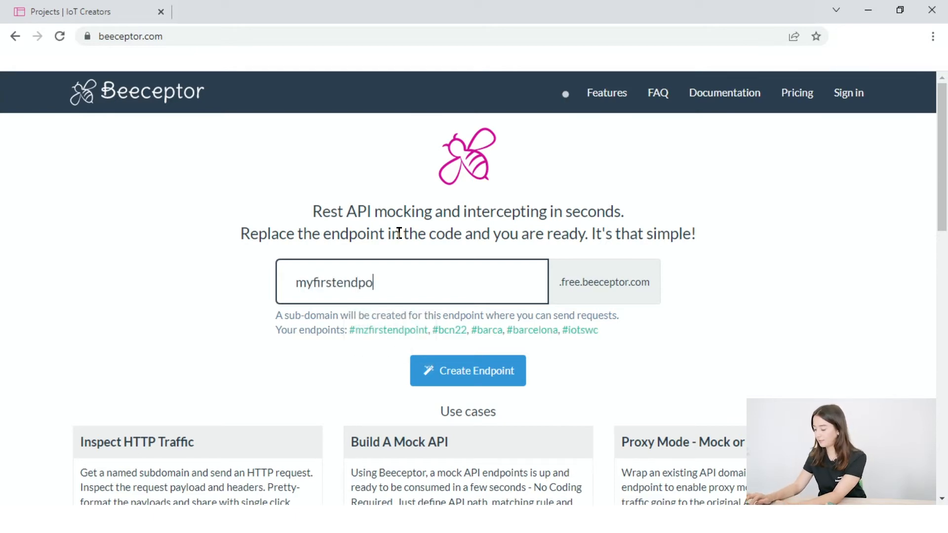
{"action": "left_click", "coordinate": [468, 371]}
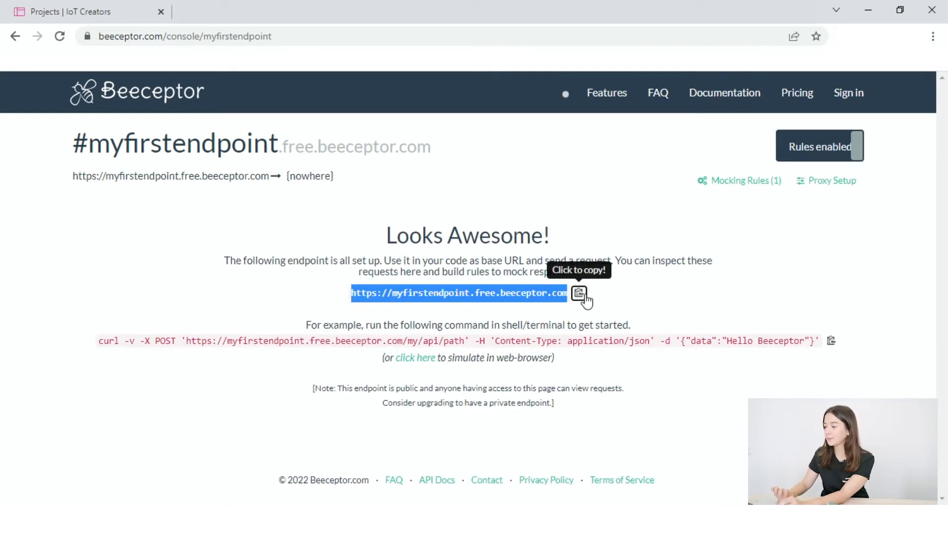
{"action": "left_click", "coordinate": [69, 12]}
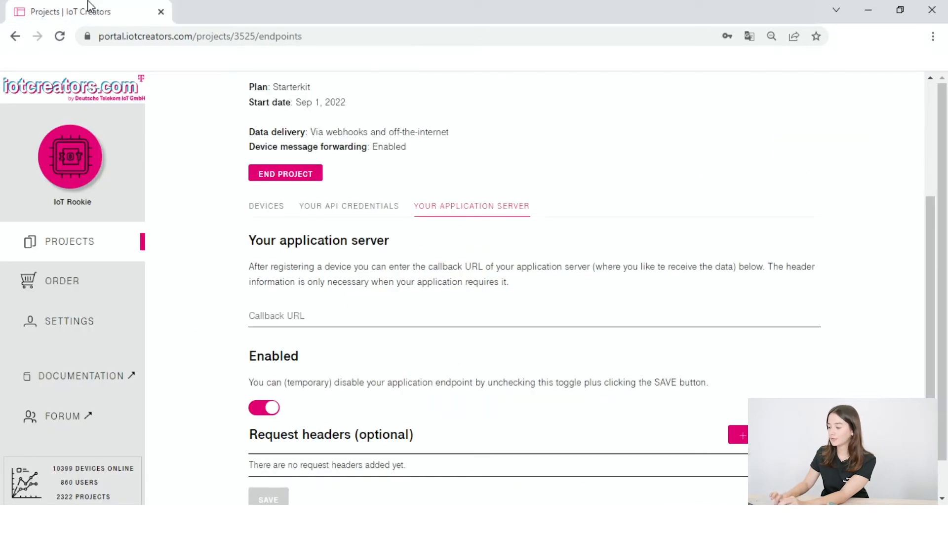
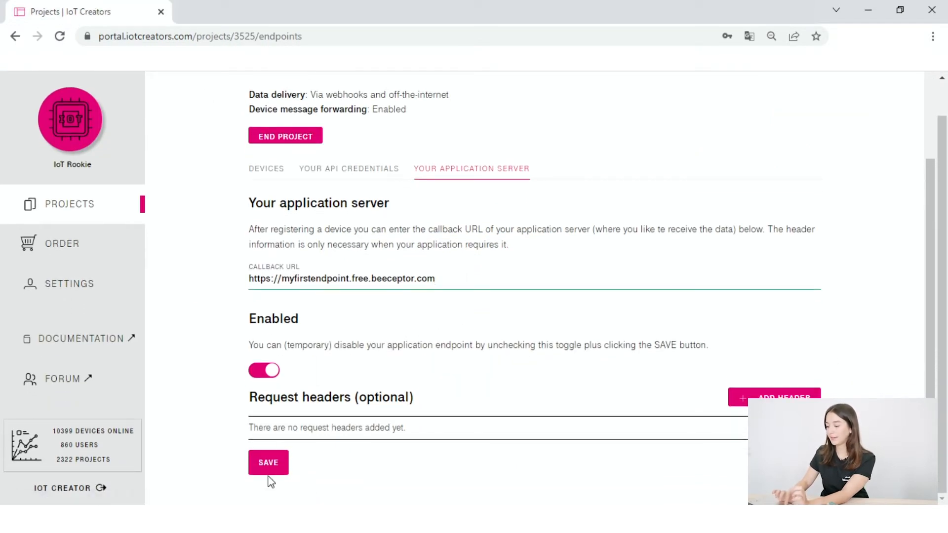
{"action": "left_click", "coordinate": [268, 462]}
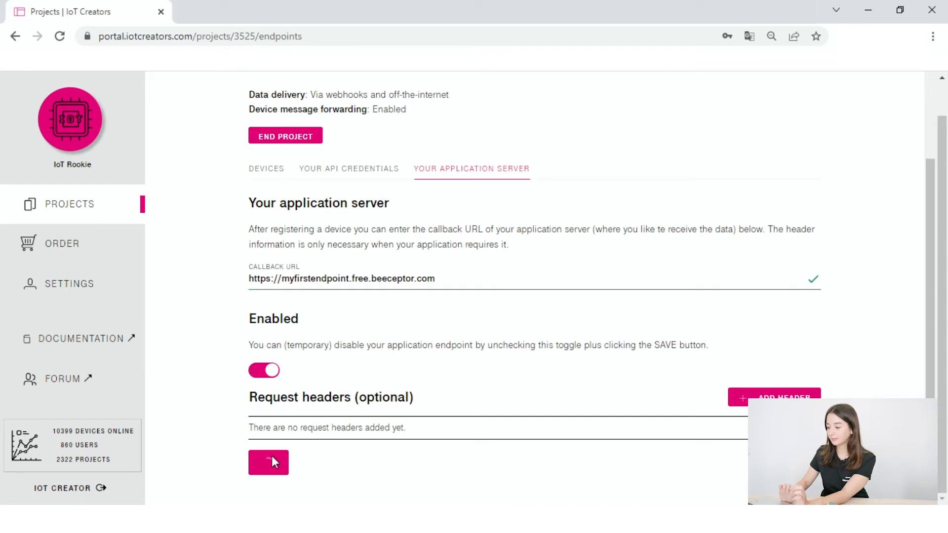
{"action": "left_click", "coordinate": [268, 462]}
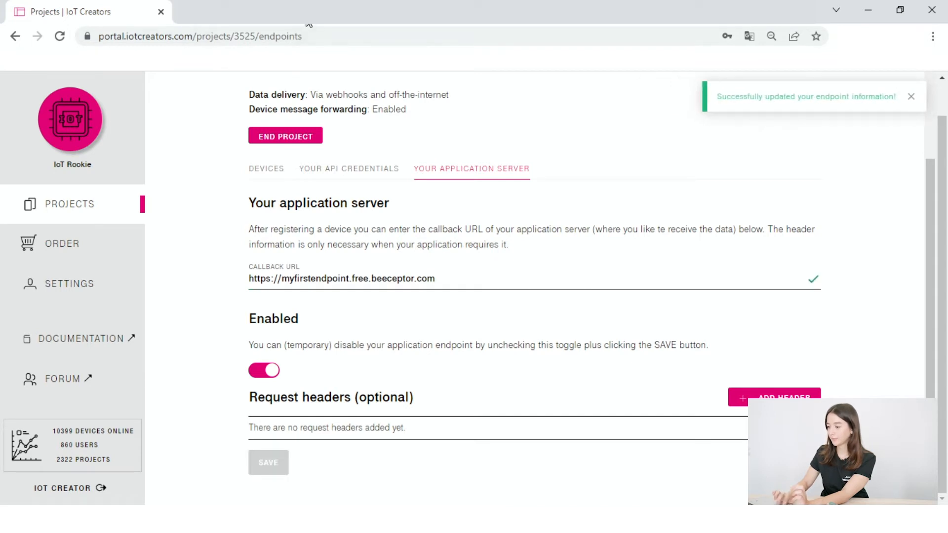
{"action": "mouse_move", "coordinate": [283, 155]}
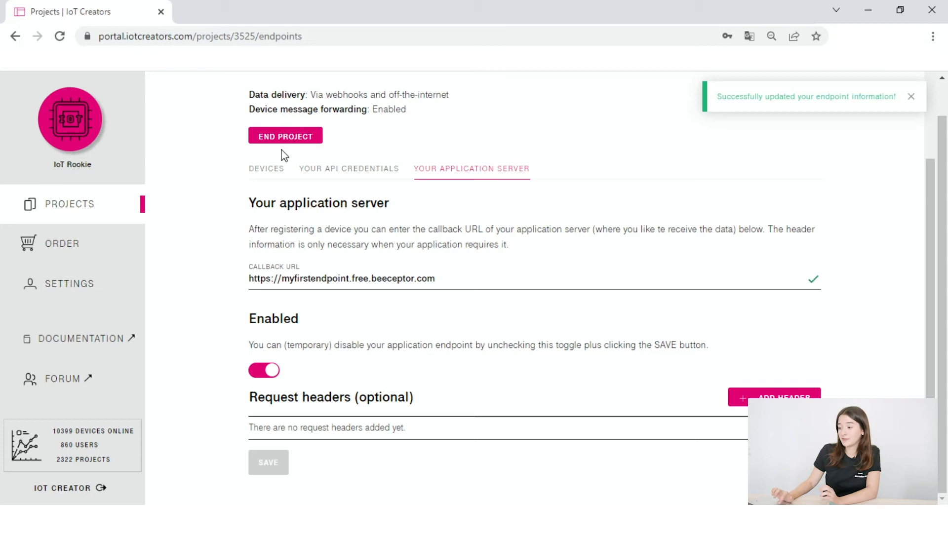
{"action": "mouse_move", "coordinate": [274, 172]}
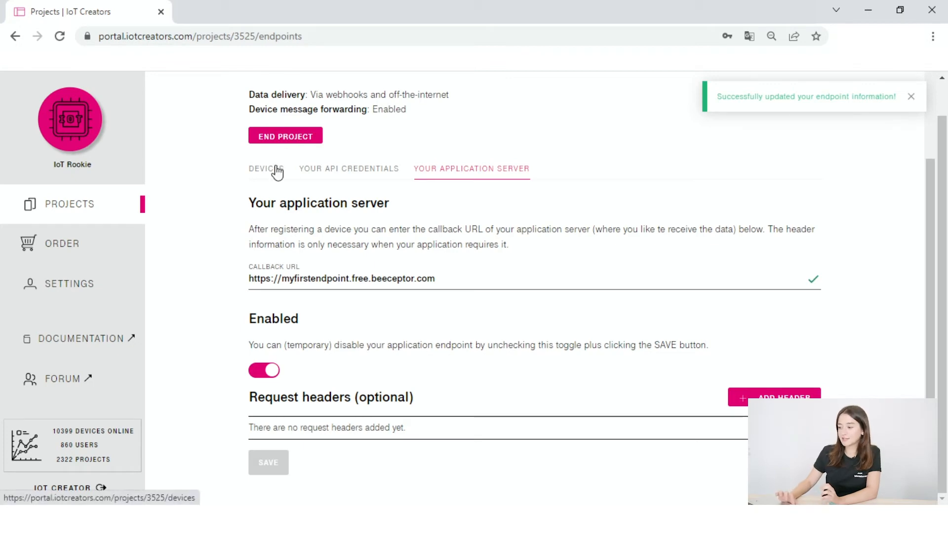
{"action": "left_click", "coordinate": [266, 168]}
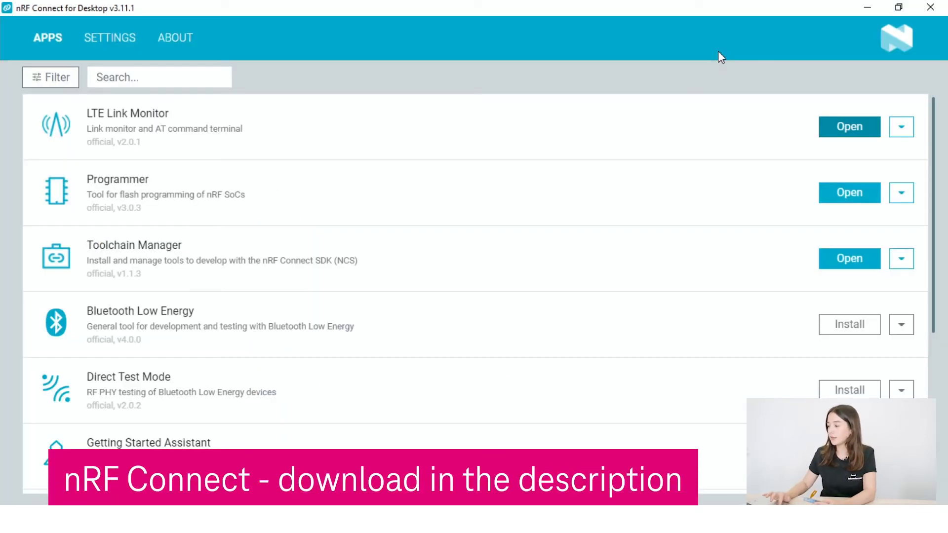
{"action": "mouse_move", "coordinate": [431, 163]}
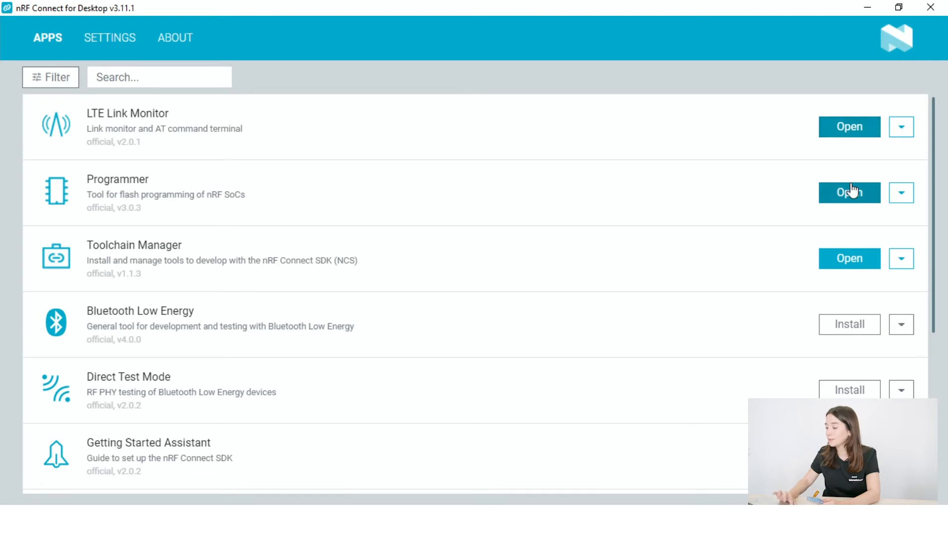
Launch the Programmer app and bring its window to the front
{"action": "left_click", "coordinate": [849, 193]}
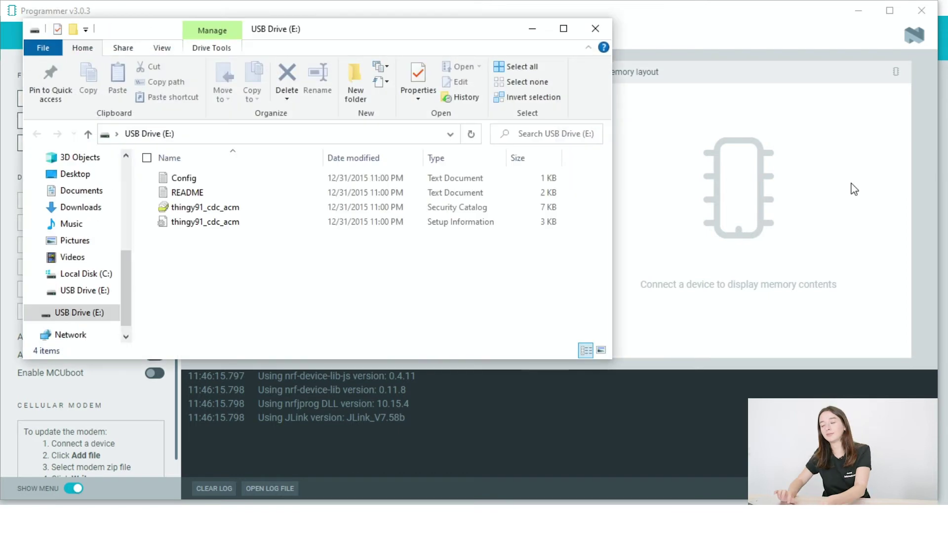
{"action": "mouse_move", "coordinate": [704, 53]}
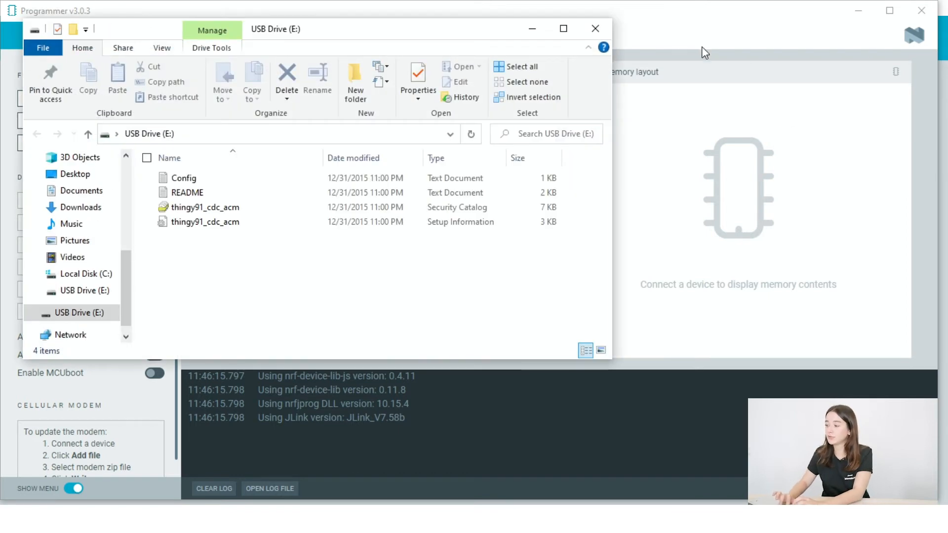
{"action": "left_click", "coordinate": [595, 28]}
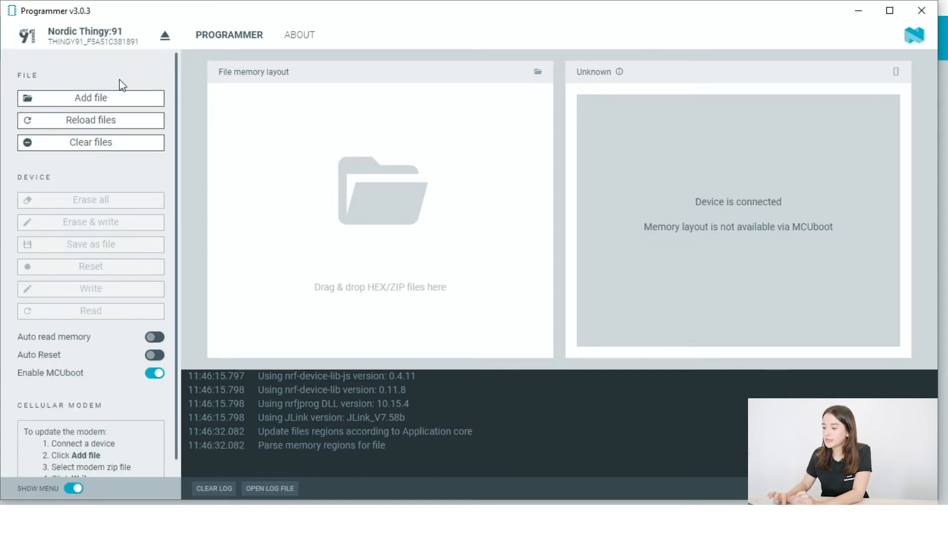
Flash modem firmware mfw_nrf9160_1.3.1.zip to the Thingy:91 and close the device
{"action": "left_click", "coordinate": [91, 97]}
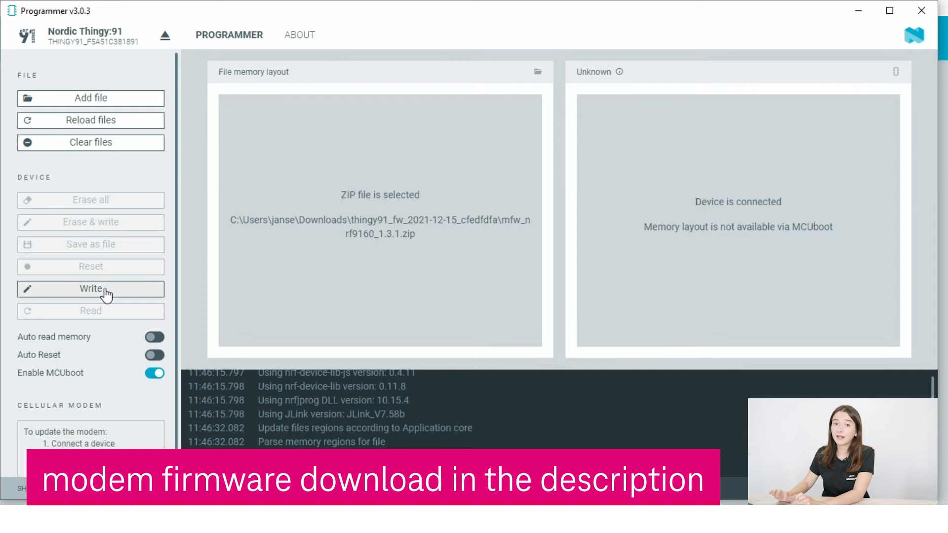
{"action": "left_click", "coordinate": [91, 289]}
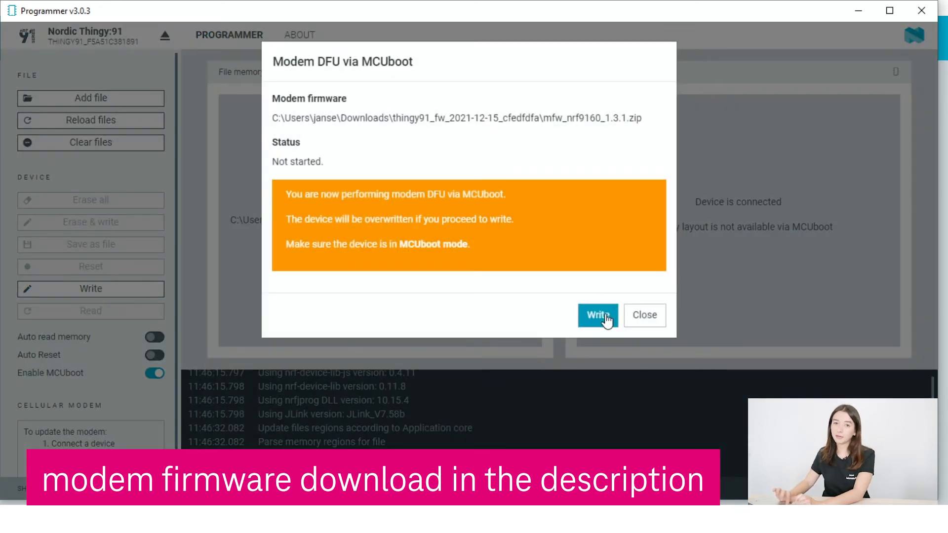
{"action": "left_click", "coordinate": [598, 315]}
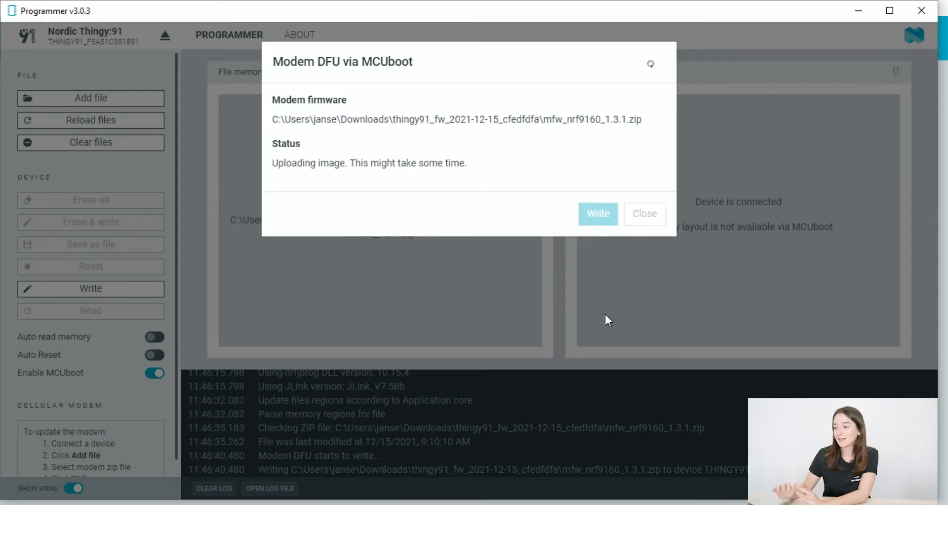
{"action": "mouse_move", "coordinate": [472, 205]}
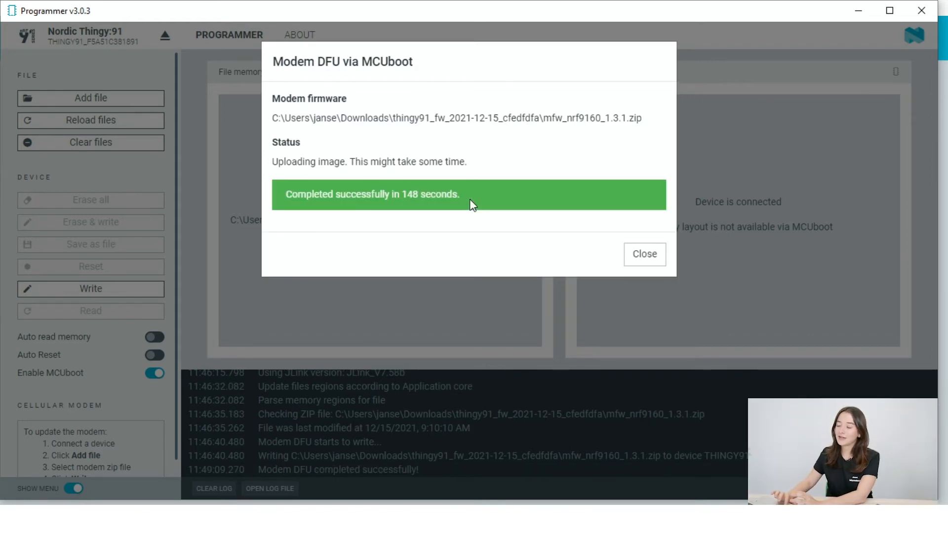
{"action": "mouse_move", "coordinate": [647, 253]}
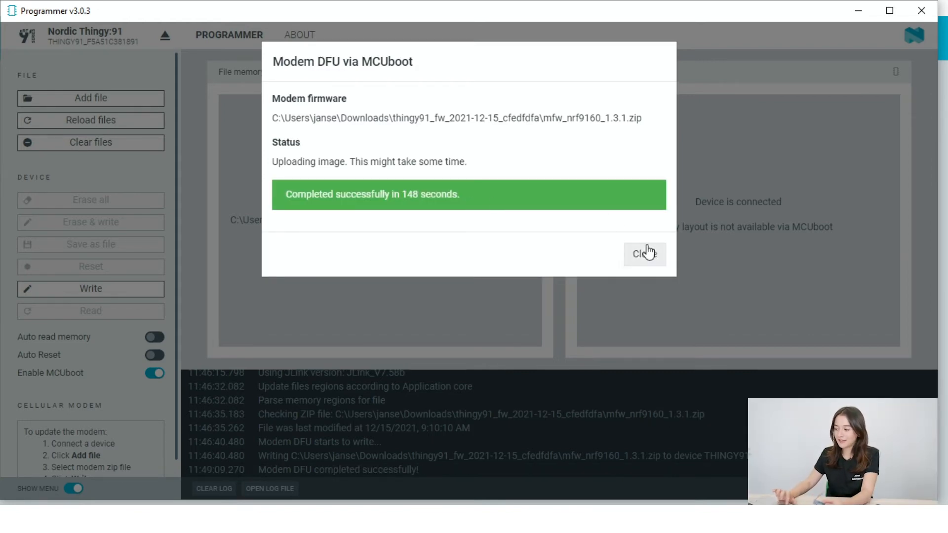
{"action": "left_click", "coordinate": [644, 254]}
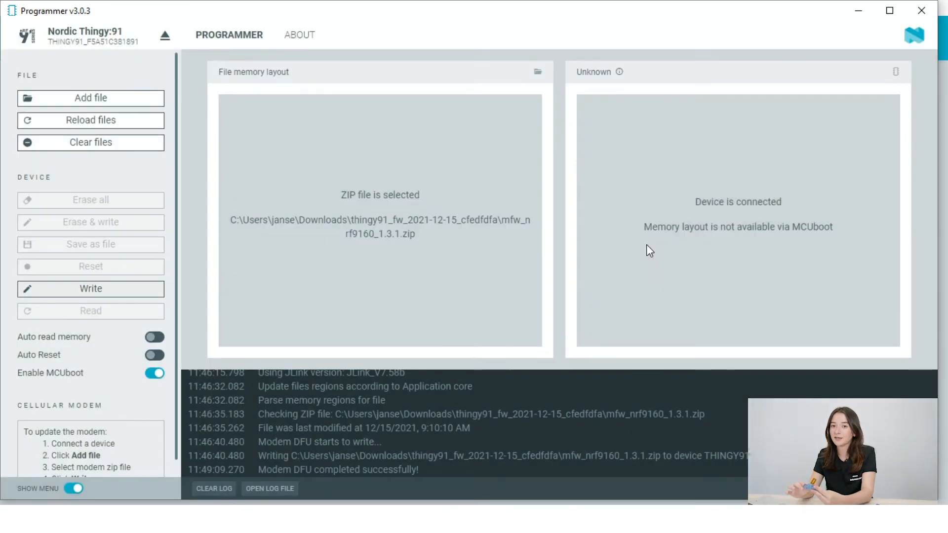
{"action": "left_click", "coordinate": [164, 35]}
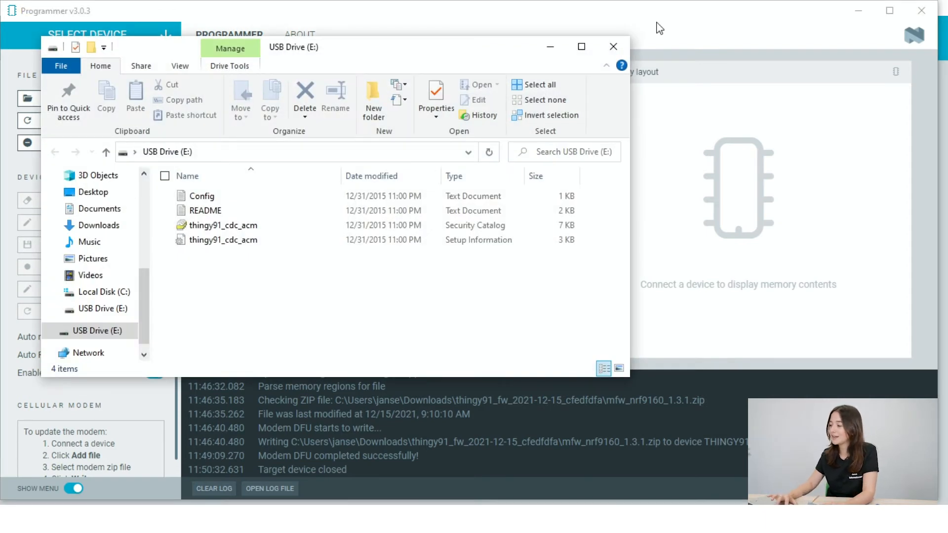
{"action": "left_click", "coordinate": [613, 47]}
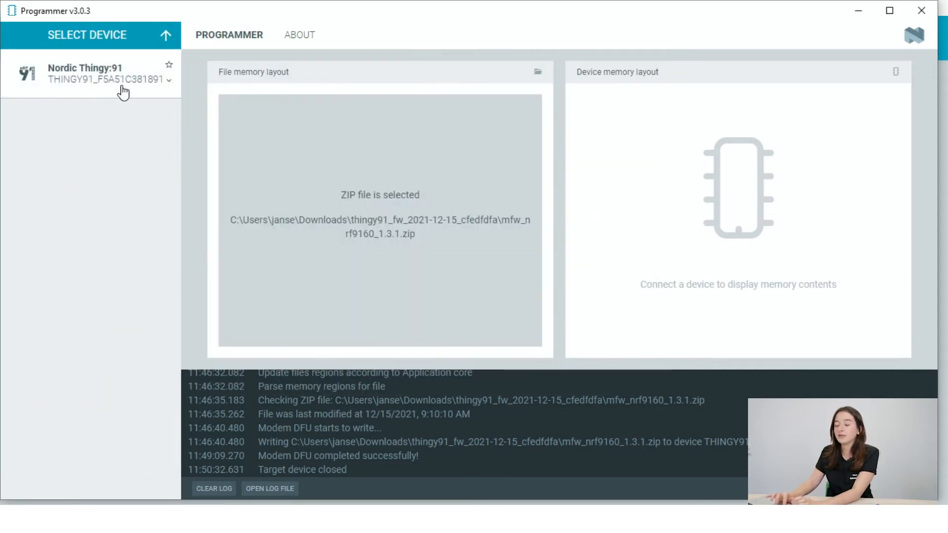
Flash the serial LTE modem firmware to the Thingy:91 via MCUboot DFU, then close the leftover windows
{"action": "left_click", "coordinate": [109, 79]}
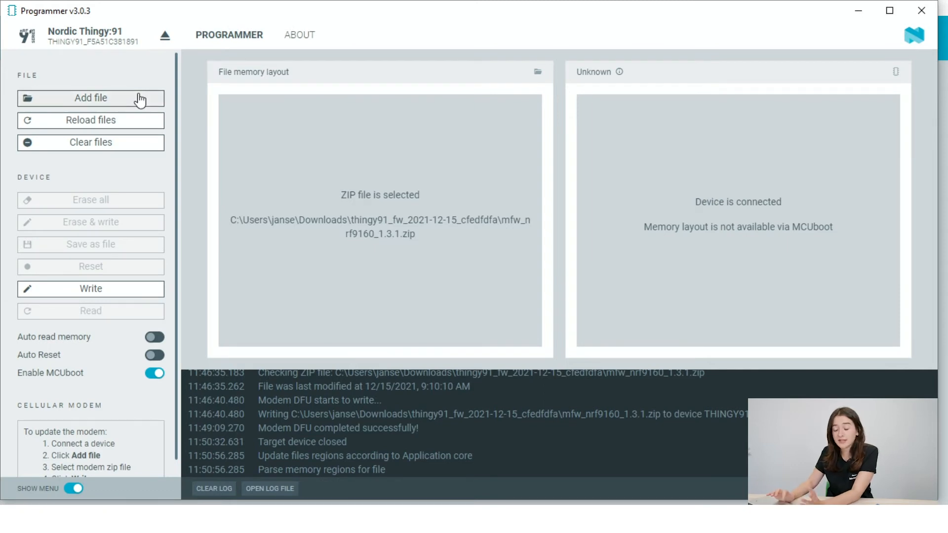
{"action": "left_click", "coordinate": [91, 99]}
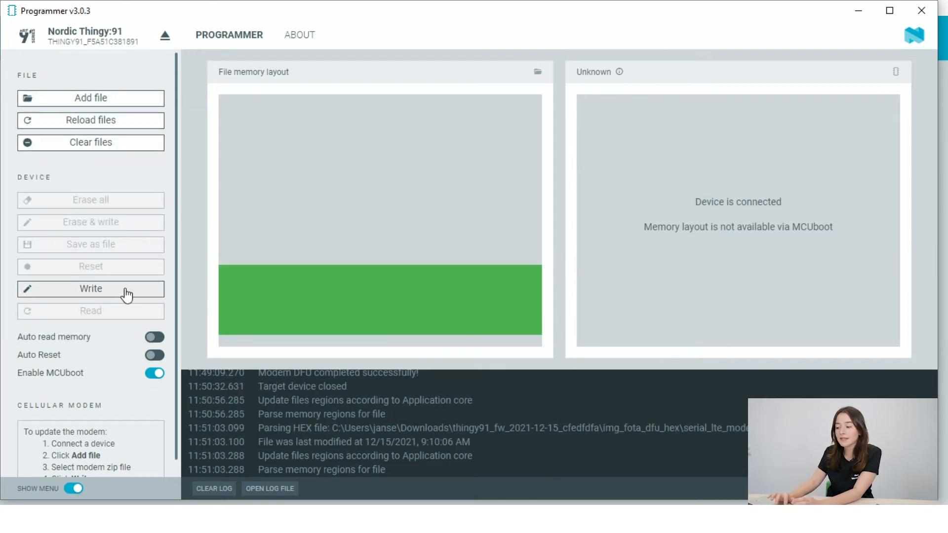
{"action": "left_click", "coordinate": [91, 289]}
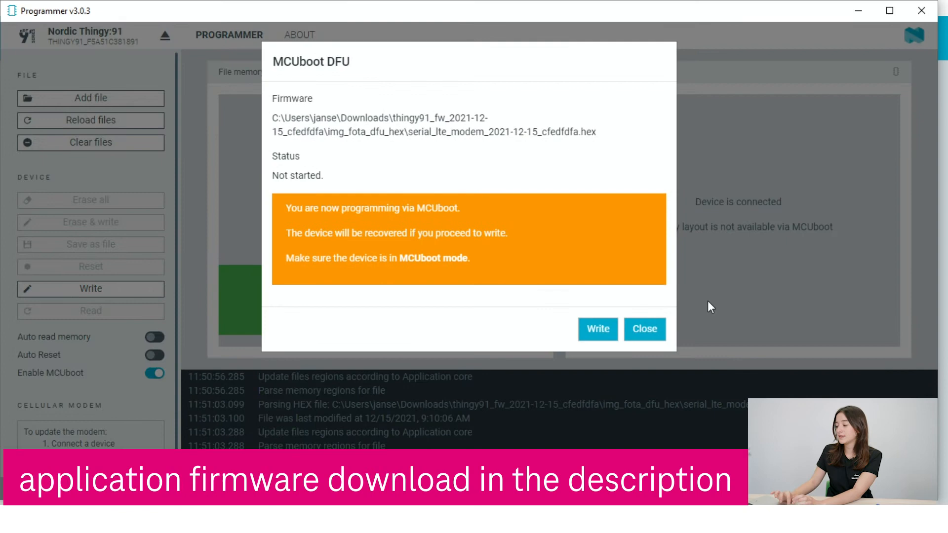
{"action": "left_click", "coordinate": [597, 328]}
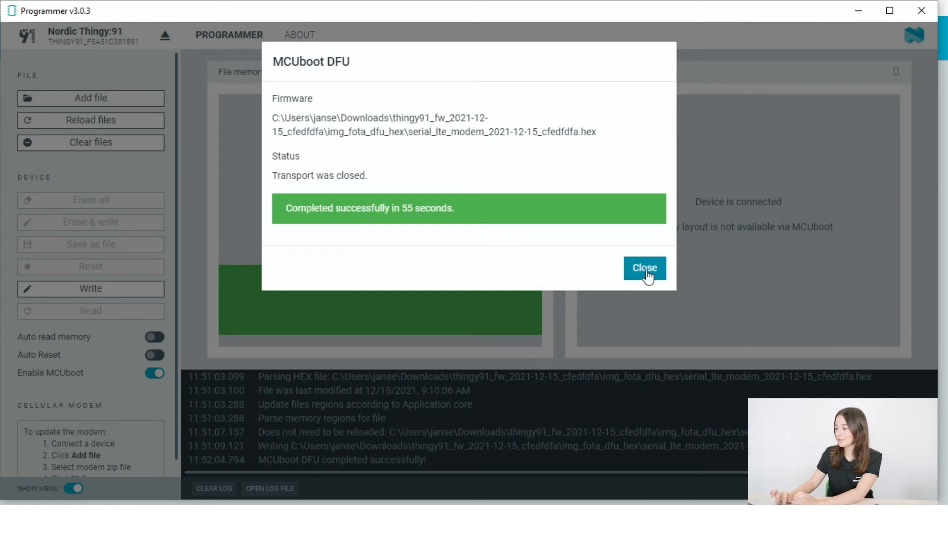
{"action": "left_click", "coordinate": [645, 268]}
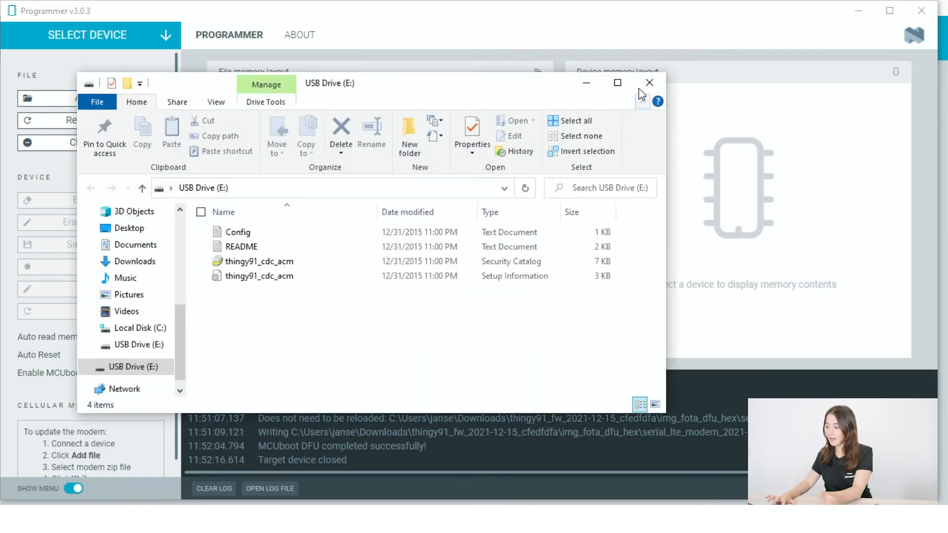
{"action": "left_click", "coordinate": [649, 82]}
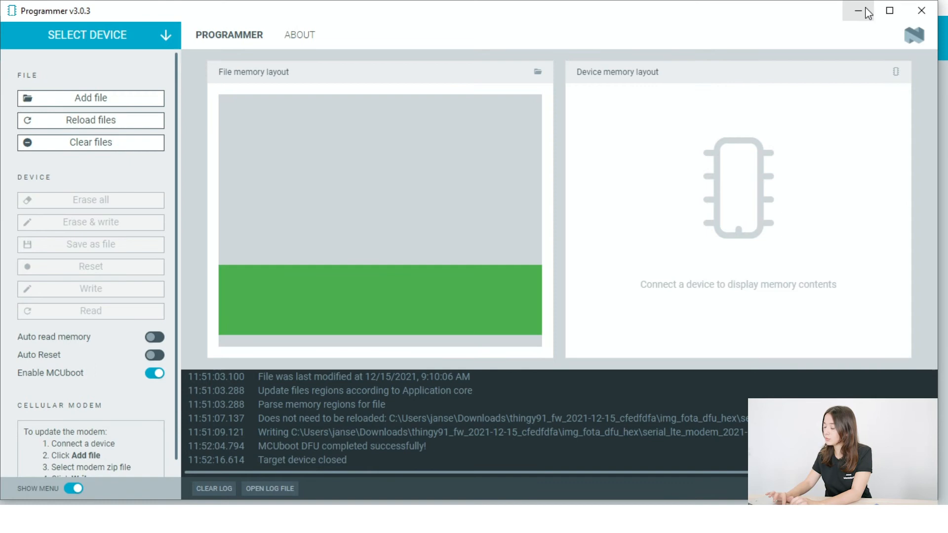
{"action": "left_click", "coordinate": [858, 11]}
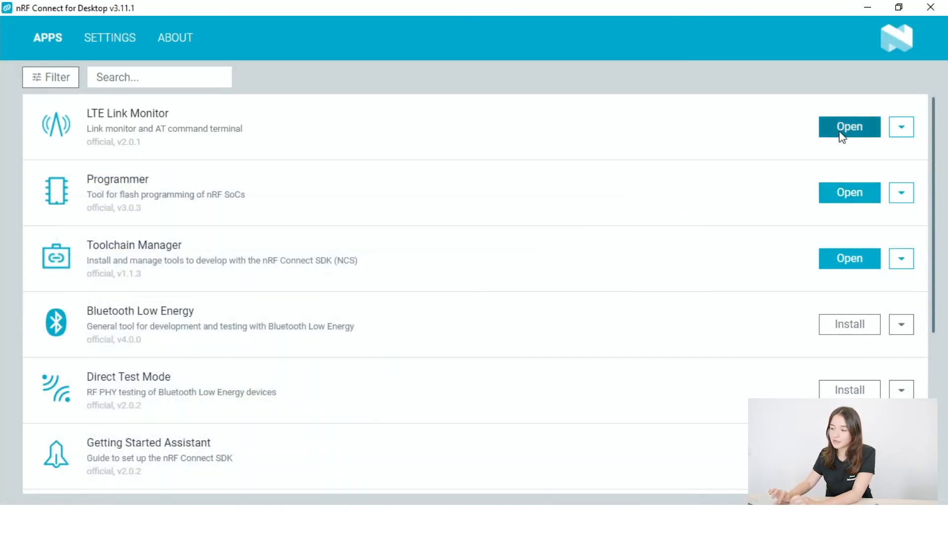
Launch LTE Link Monitor and connect to the Nordic Thingy:91
{"action": "left_click", "coordinate": [849, 126]}
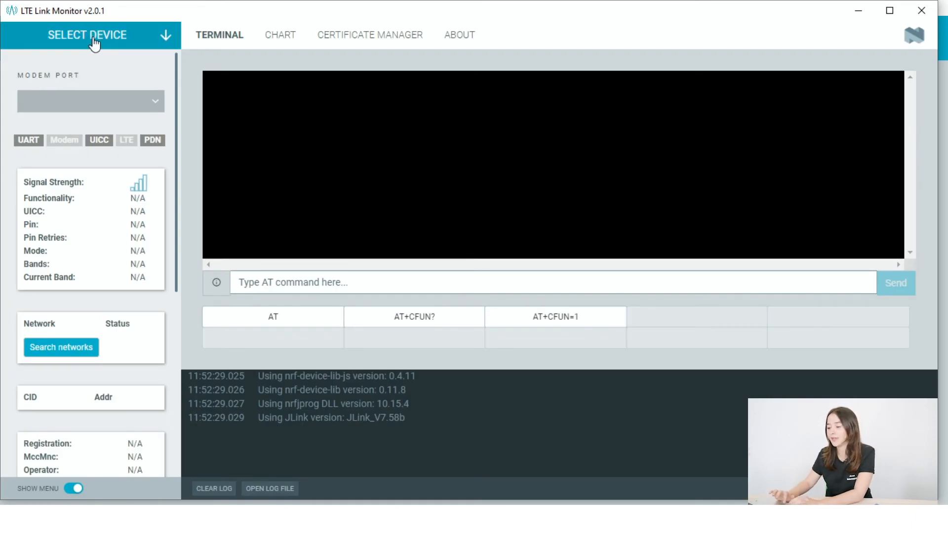
{"action": "left_click", "coordinate": [92, 35]}
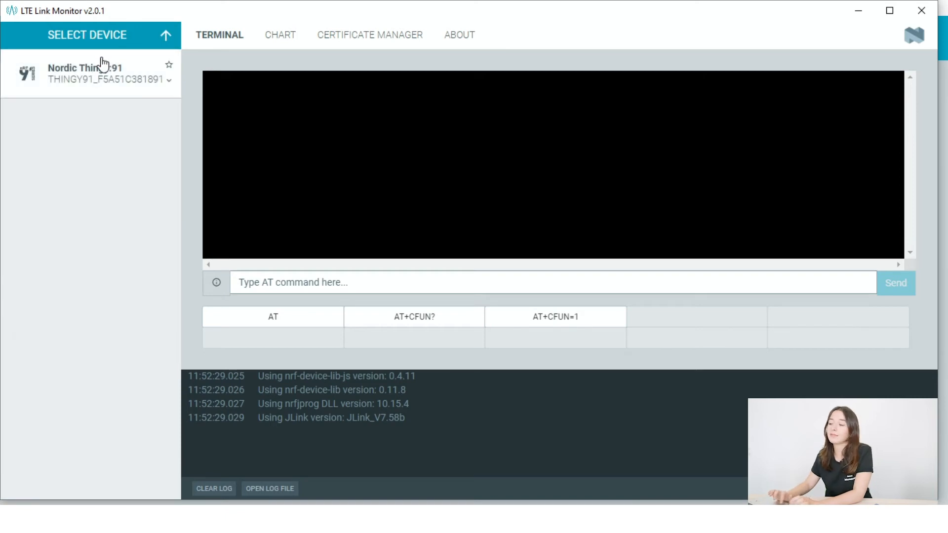
{"action": "left_click", "coordinate": [84, 73]}
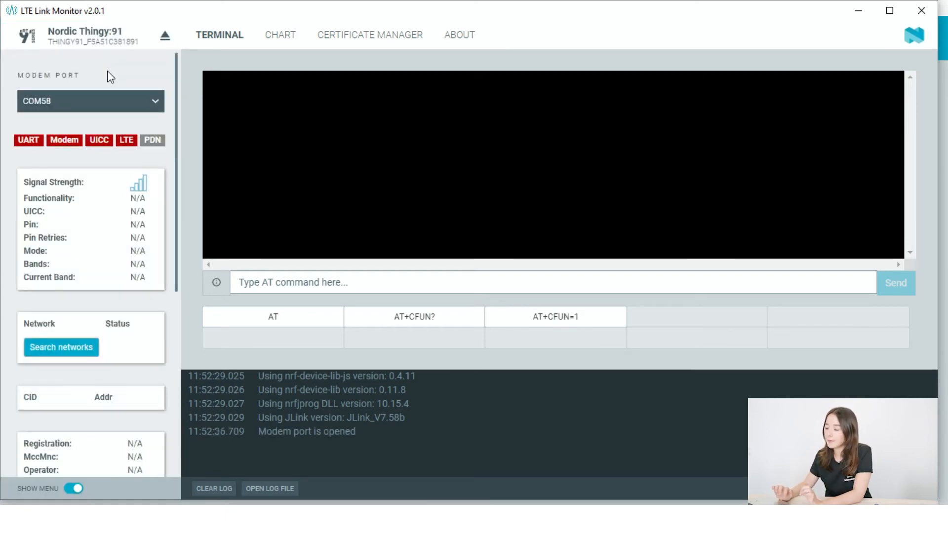
{"action": "mouse_move", "coordinate": [132, 313]}
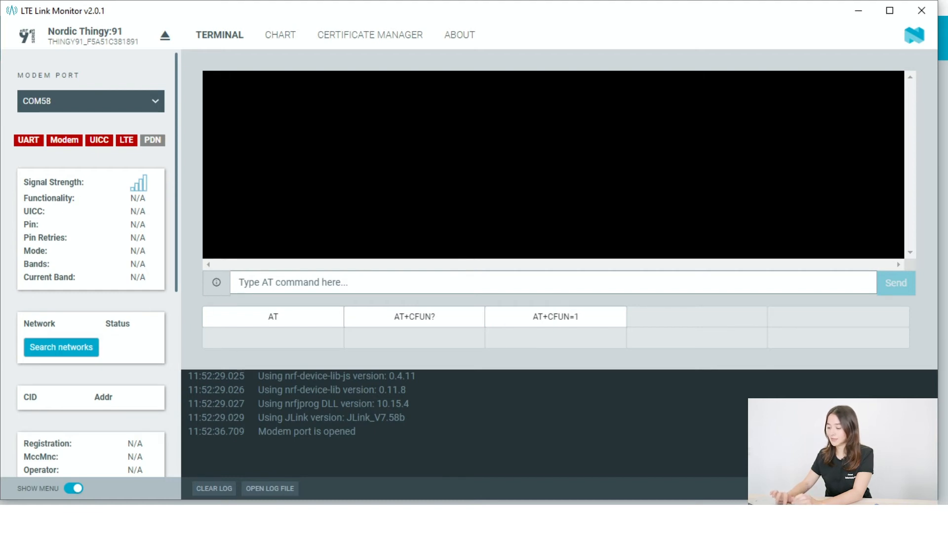
Send AT%XSYSTEMMODE=0,1,0,0 and AT+CEREG=5, then enter the AT+CGDCONT APN command
{"action": "type", "text": "AT%XSYSTEMMODE=0,1,0,0"}
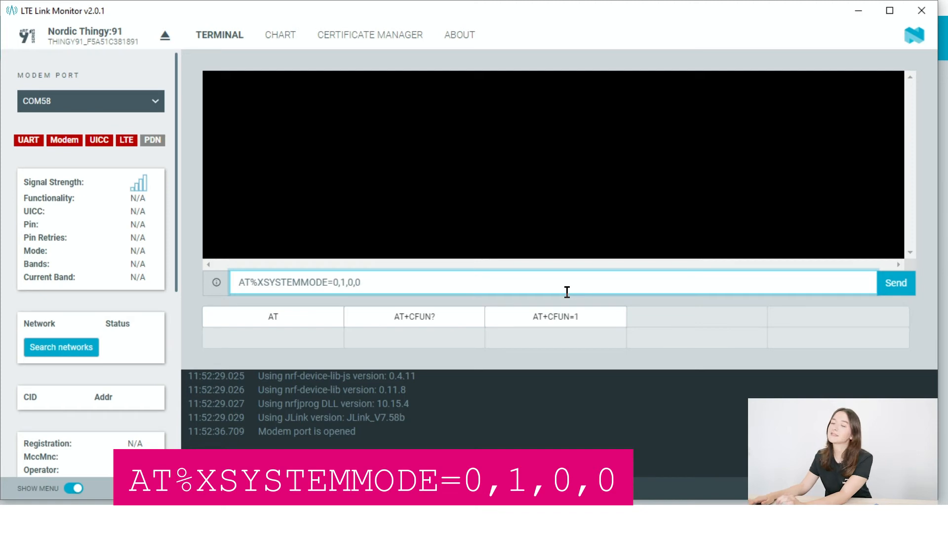
{"action": "left_click", "coordinate": [895, 282]}
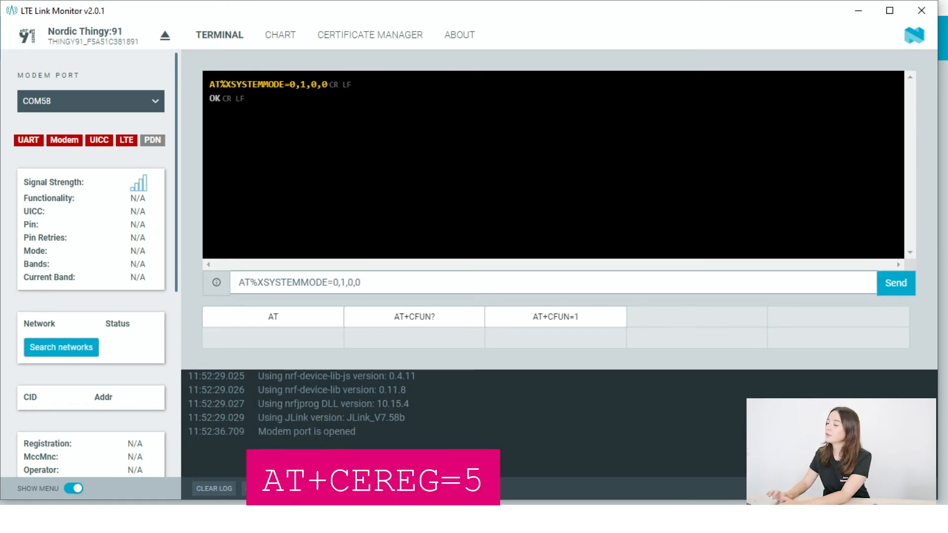
{"action": "triple_click", "coordinate": [299, 283]}
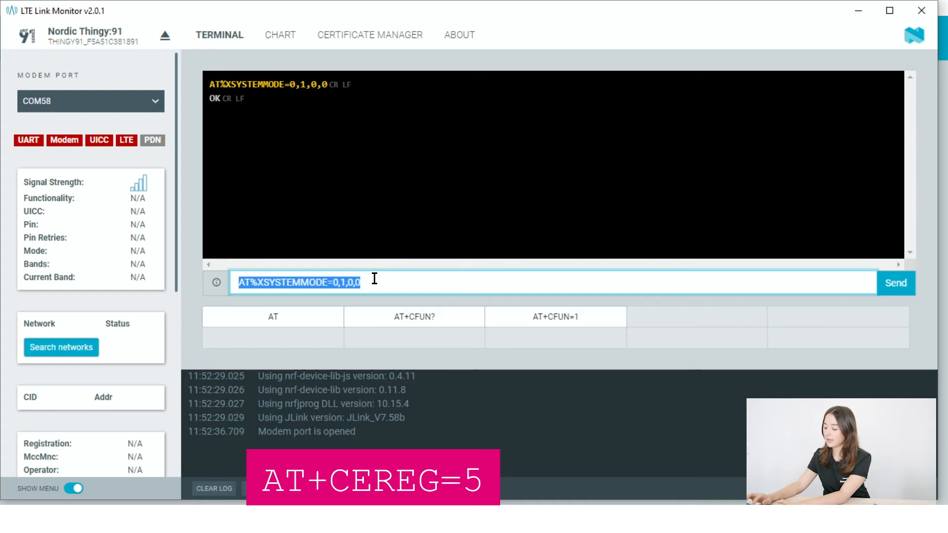
{"action": "type", "text": "AT+CEREG=5"}
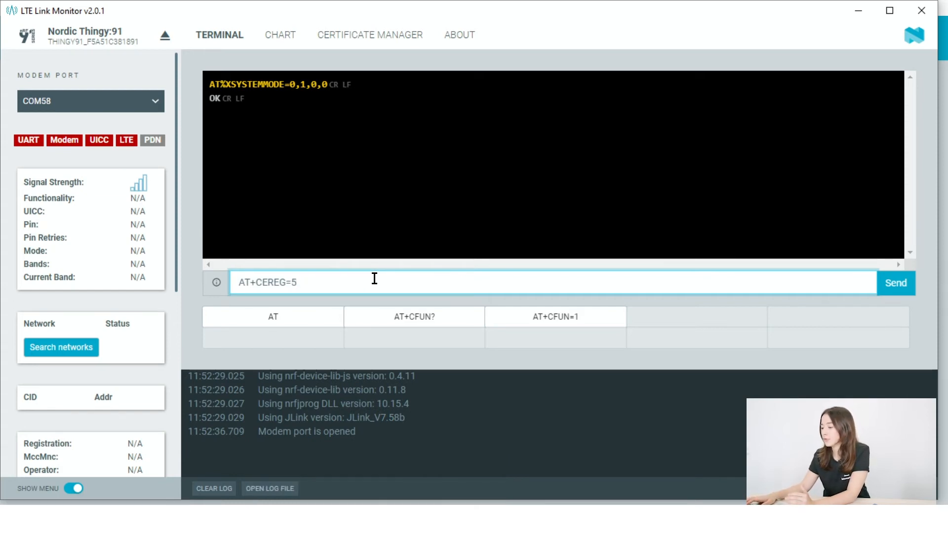
{"action": "left_click", "coordinate": [896, 282]}
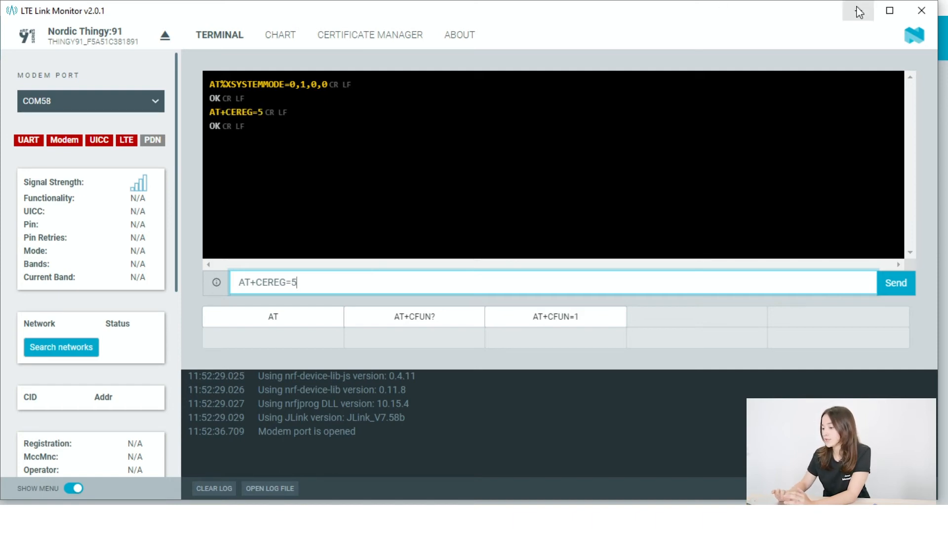
{"action": "type", "text": "AT+CGDCONT=0,\"IPV4V6\",\"cdp.iot.t-mobile.nl\""}
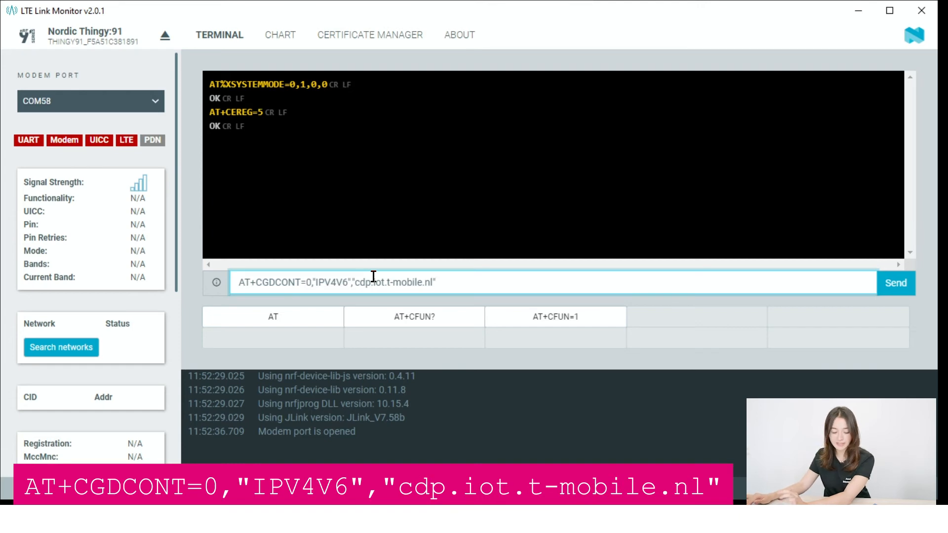
Apply APN cdp.iot.t-mobile.nl and power the modem on with AT+CFUN=1
{"action": "left_click", "coordinate": [896, 282]}
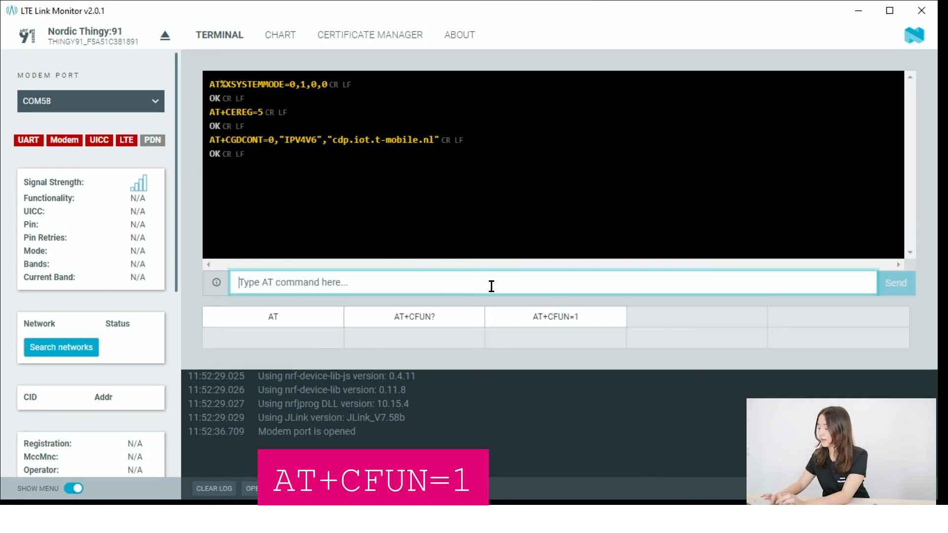
{"action": "left_click", "coordinate": [555, 316]}
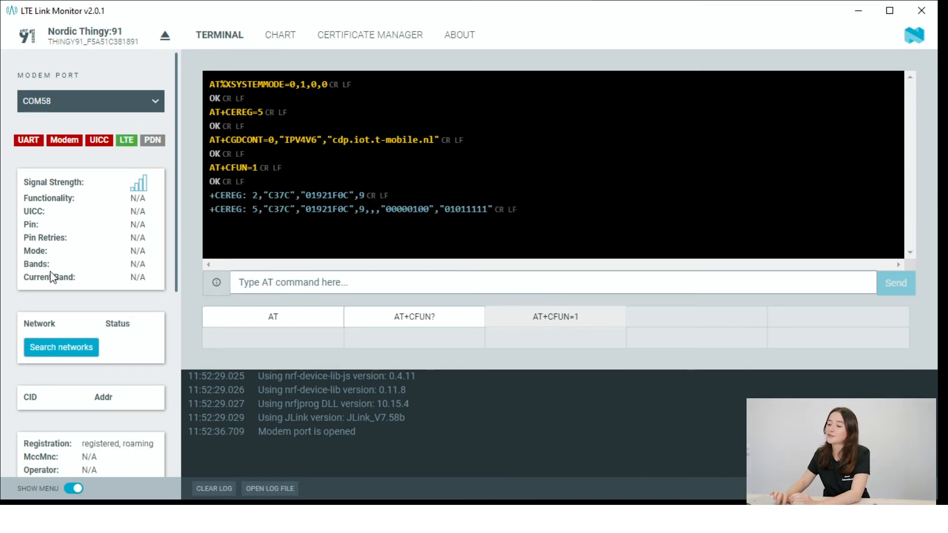
{"action": "mouse_move", "coordinate": [127, 140]}
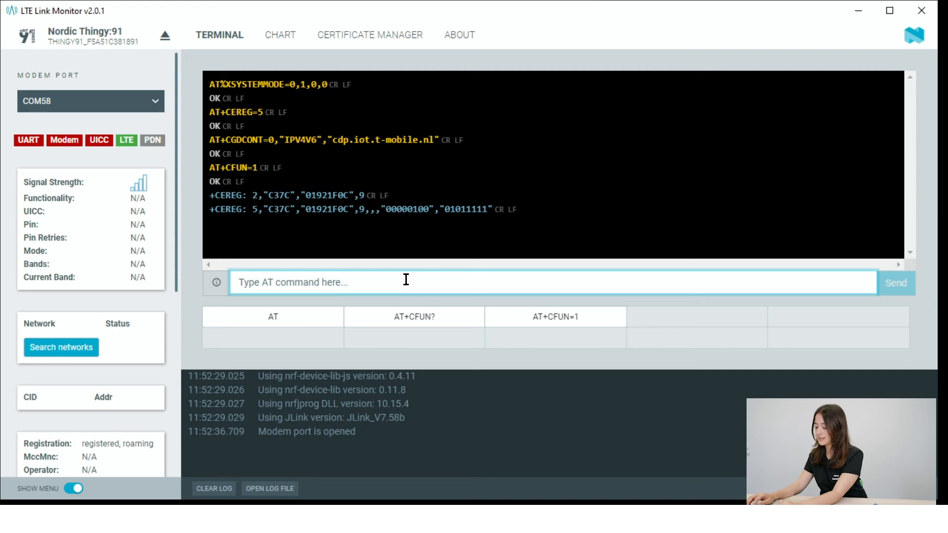
{"action": "type", "text": "AT+CO"}
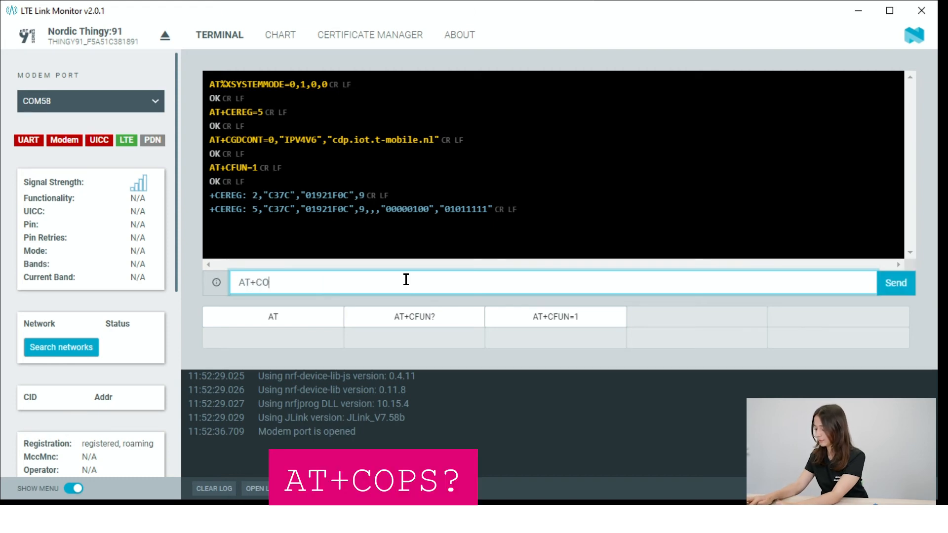
Query the operator, open UDP socket AT#XSOCKET=1,2,0, and send 'Hello World' to 172.27.131.100:15683
{"action": "left_click", "coordinate": [896, 282]}
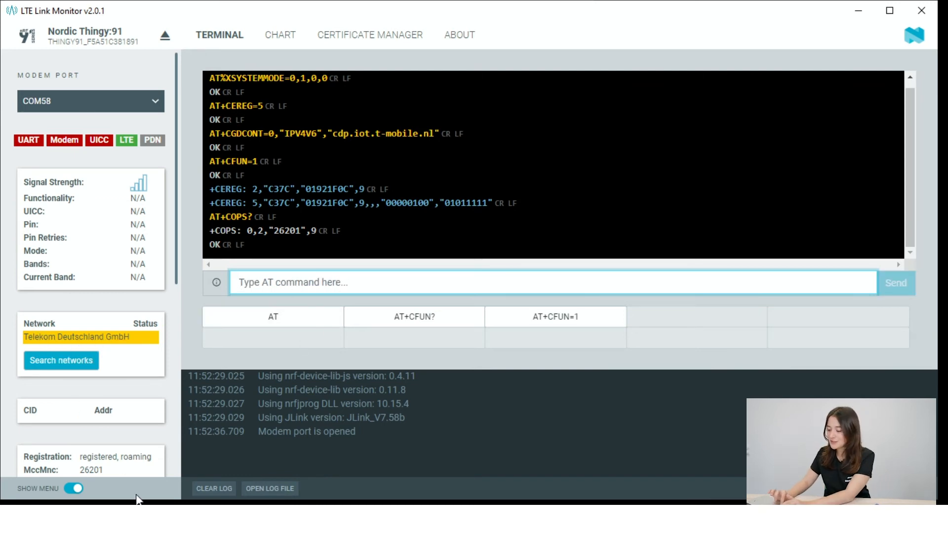
{"action": "left_click", "coordinate": [550, 287]}
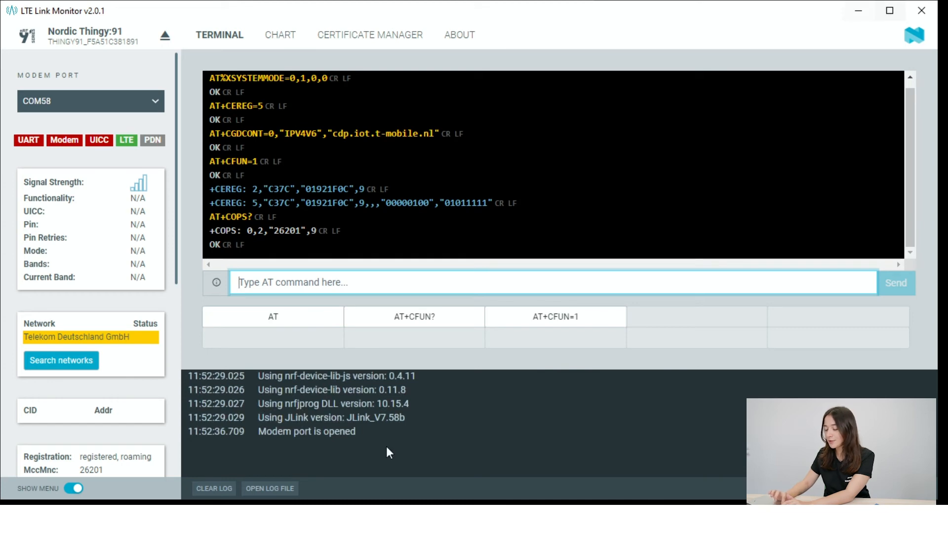
{"action": "mouse_move", "coordinate": [374, 477]}
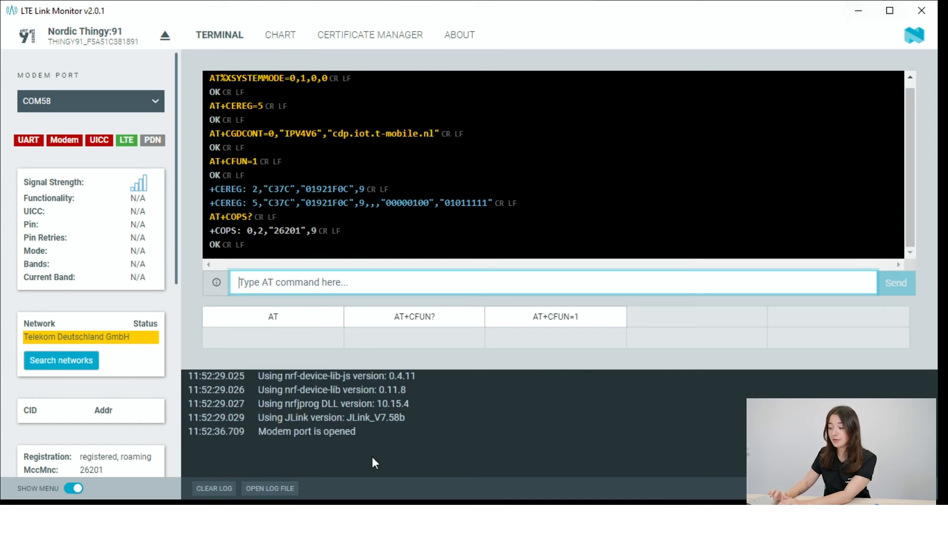
{"action": "mouse_move", "coordinate": [366, 466]}
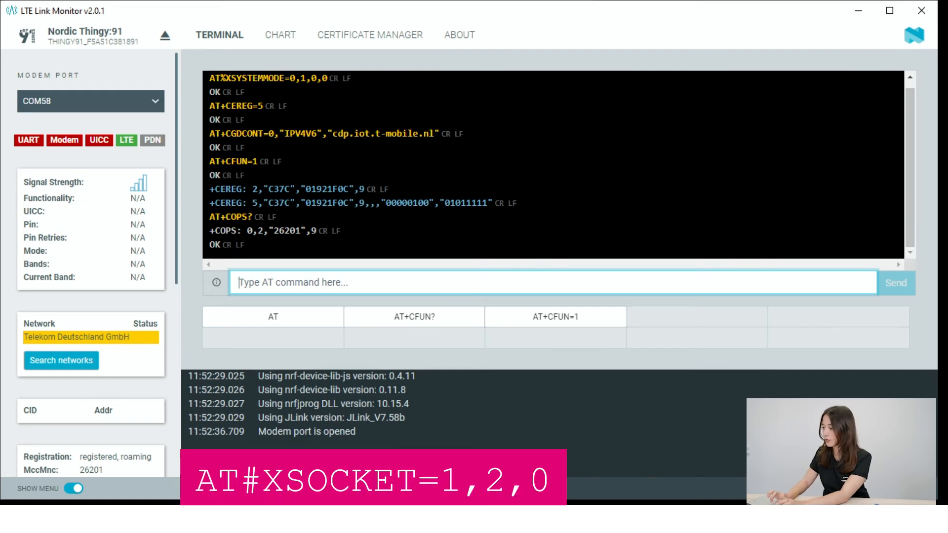
{"action": "type", "text": "AT#XSOCKET=1,2,0"}
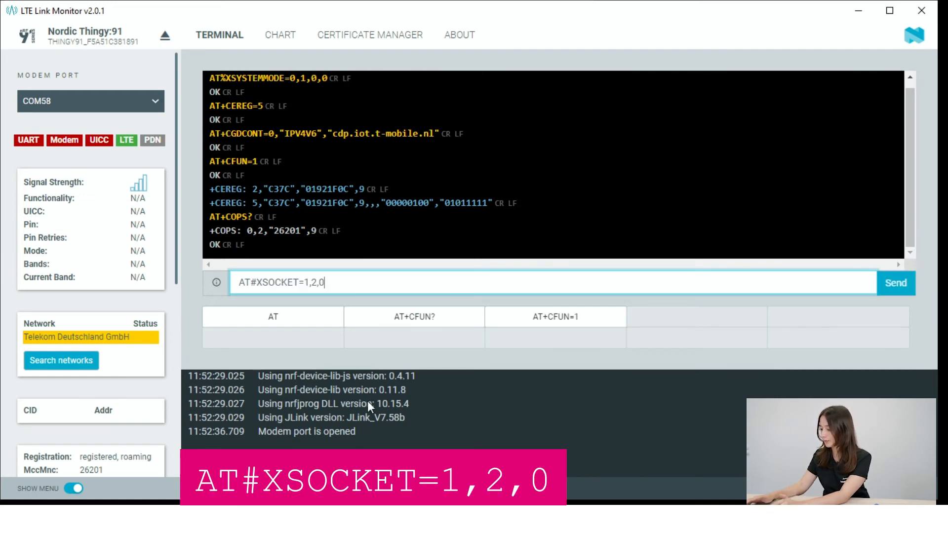
{"action": "left_click", "coordinate": [896, 283]}
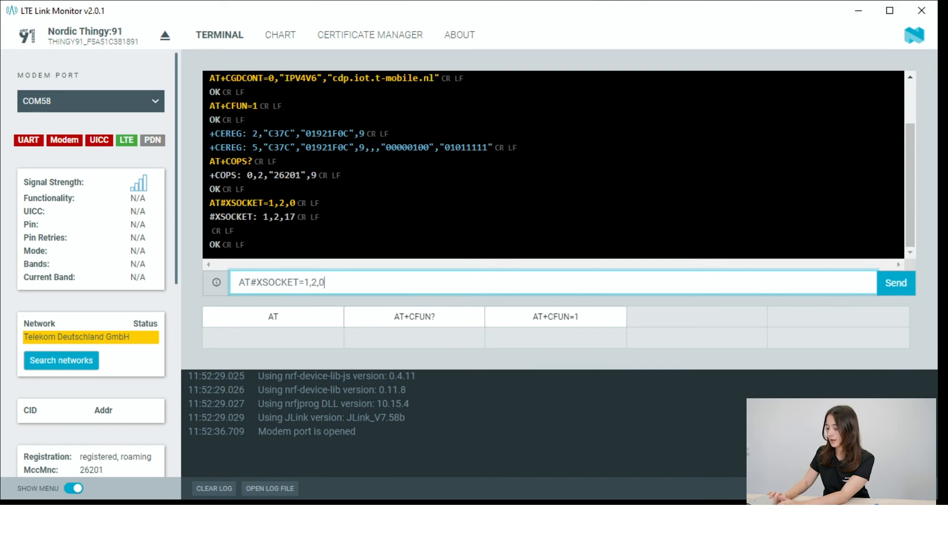
{"action": "type", "text": "AT#XSENDTO=\"172.27.131.100\",15683,\"Hello World\""}
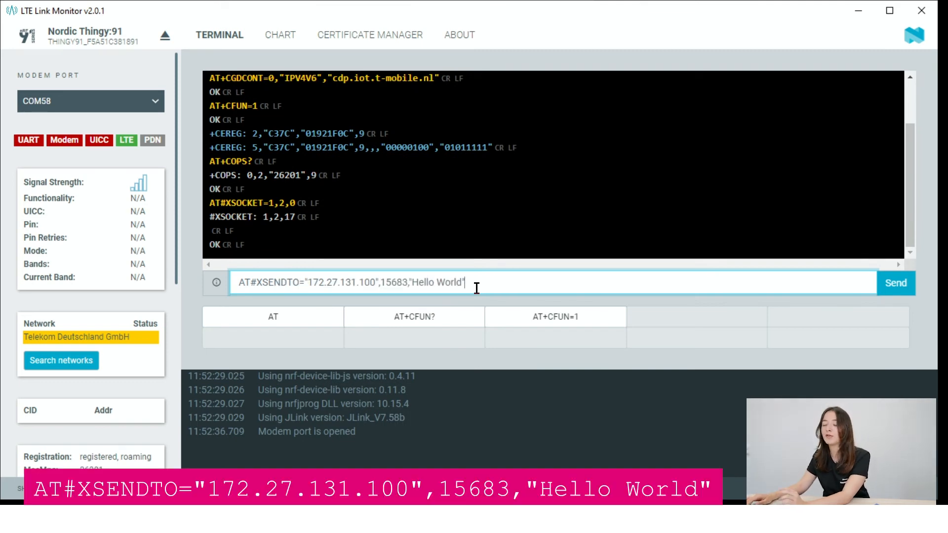
{"action": "left_click", "coordinate": [895, 283]}
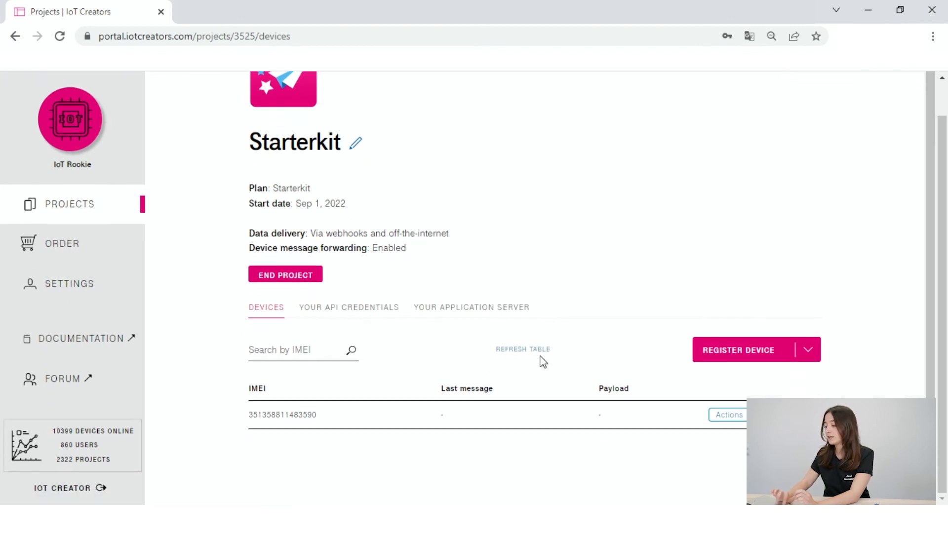
Refresh the IoT Creators device table and confirm the latest payload decodes to 'Hello World'
{"action": "left_click", "coordinate": [523, 349]}
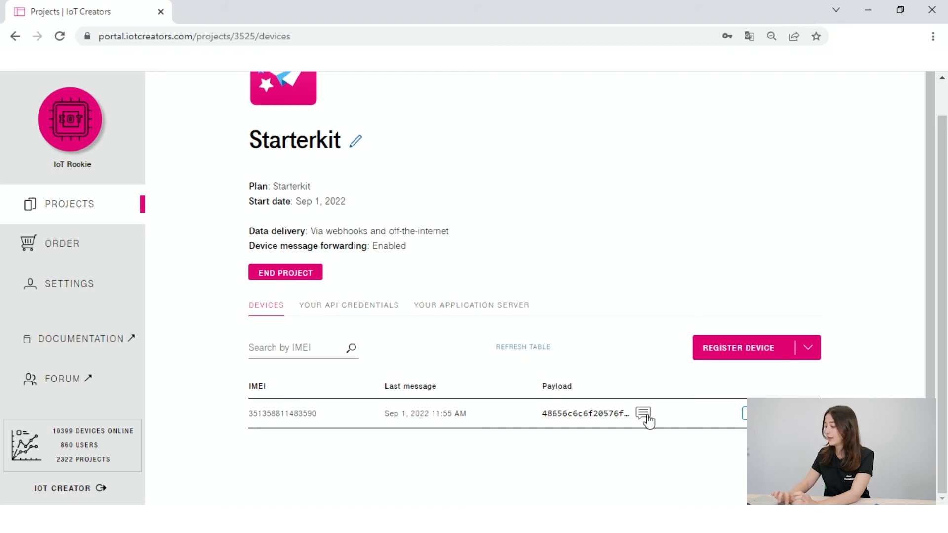
{"action": "left_click", "coordinate": [642, 412]}
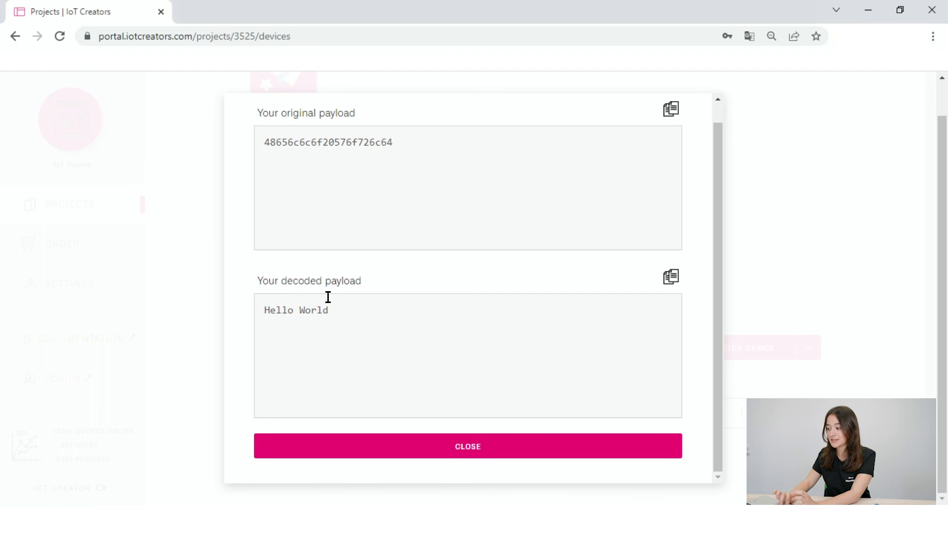
{"action": "left_click", "coordinate": [468, 446]}
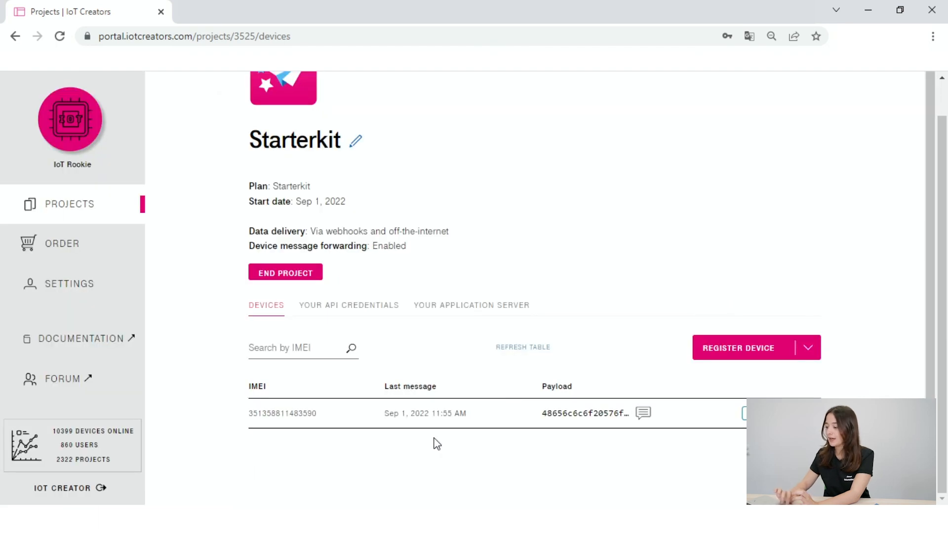
{"action": "mouse_move", "coordinate": [455, 312]}
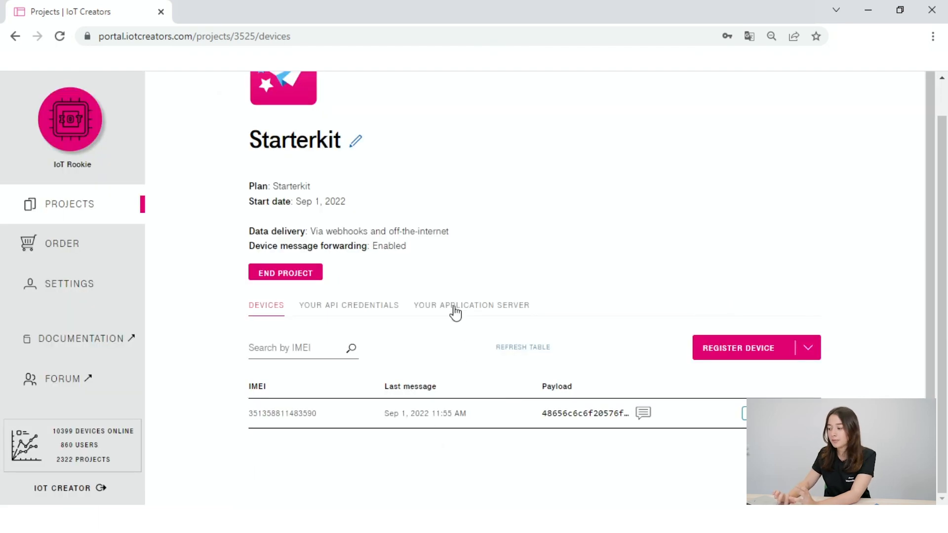